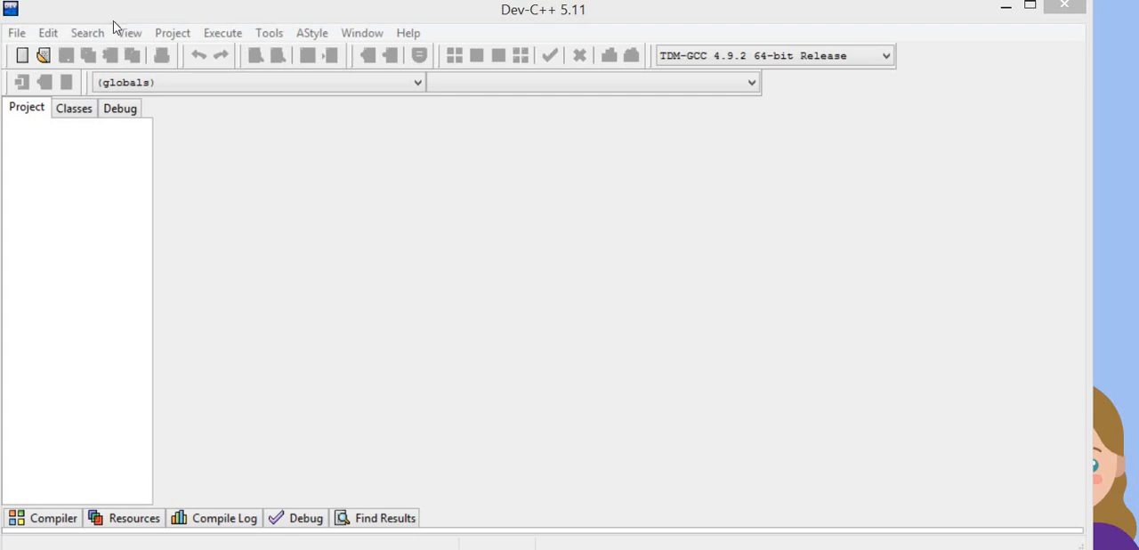
mouse_move(545, 16)
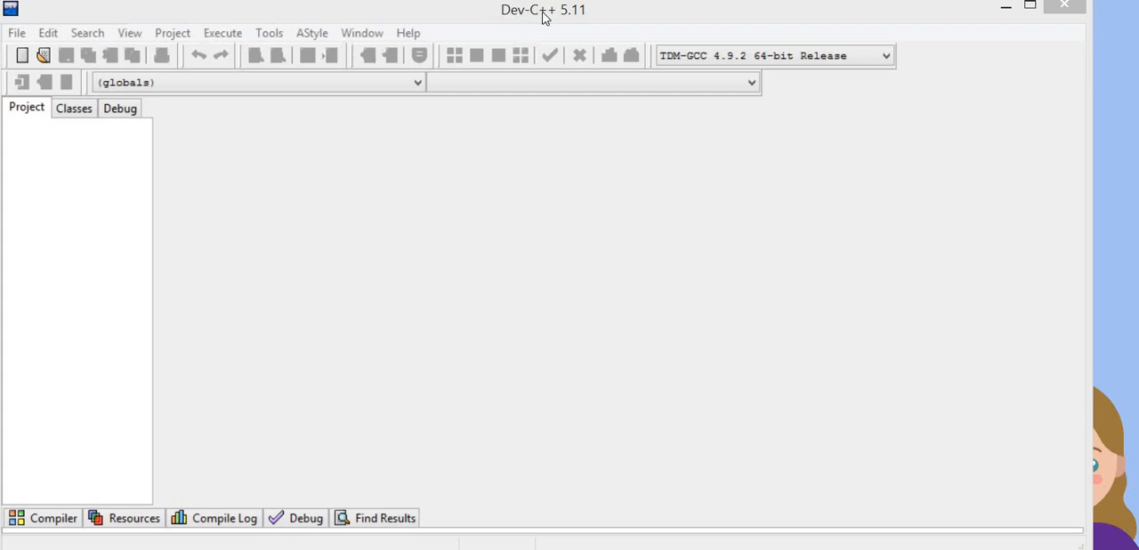
Reveal the File menu to reach the New options
click(14, 32)
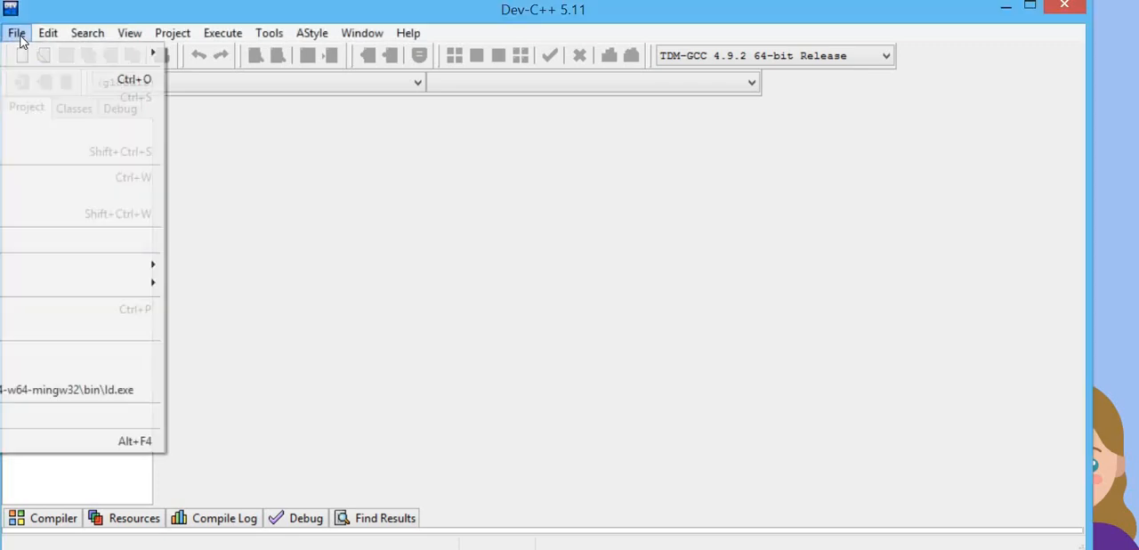
mouse_move(67, 60)
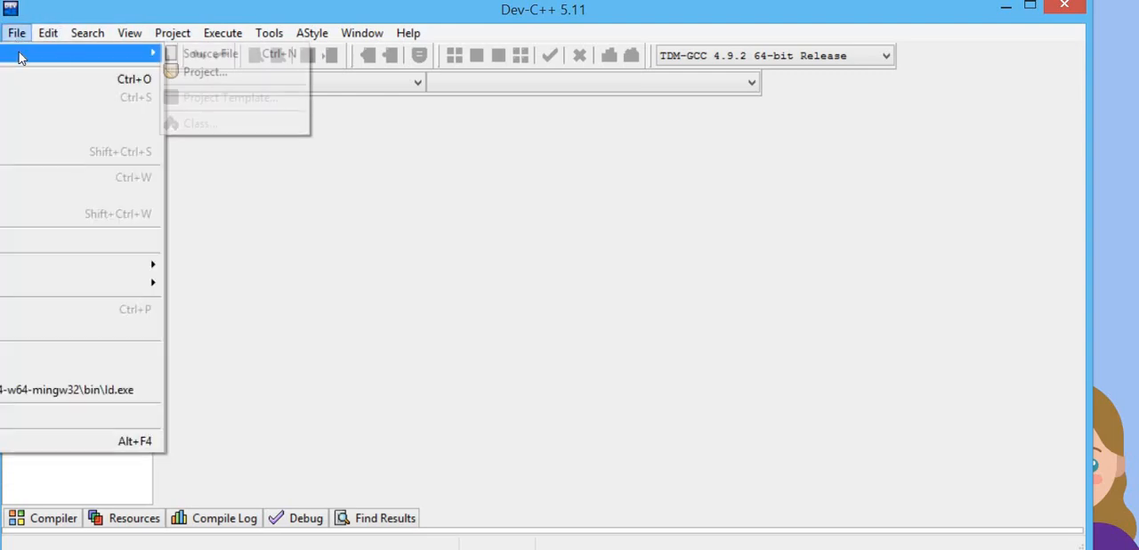
Start a new source file and write the #include<stdio.h> line
click(210, 53)
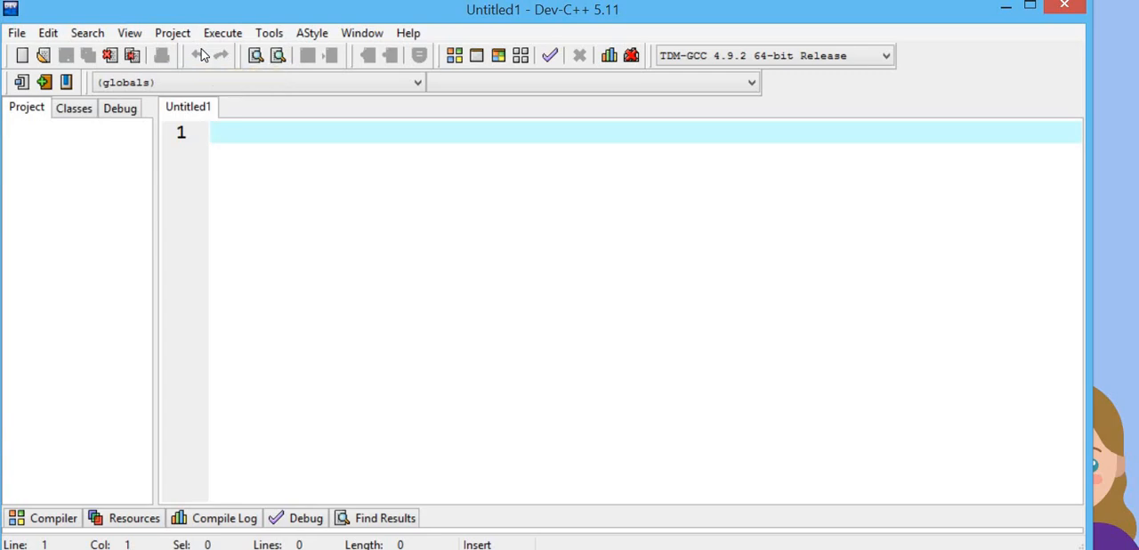
text(#inclu)
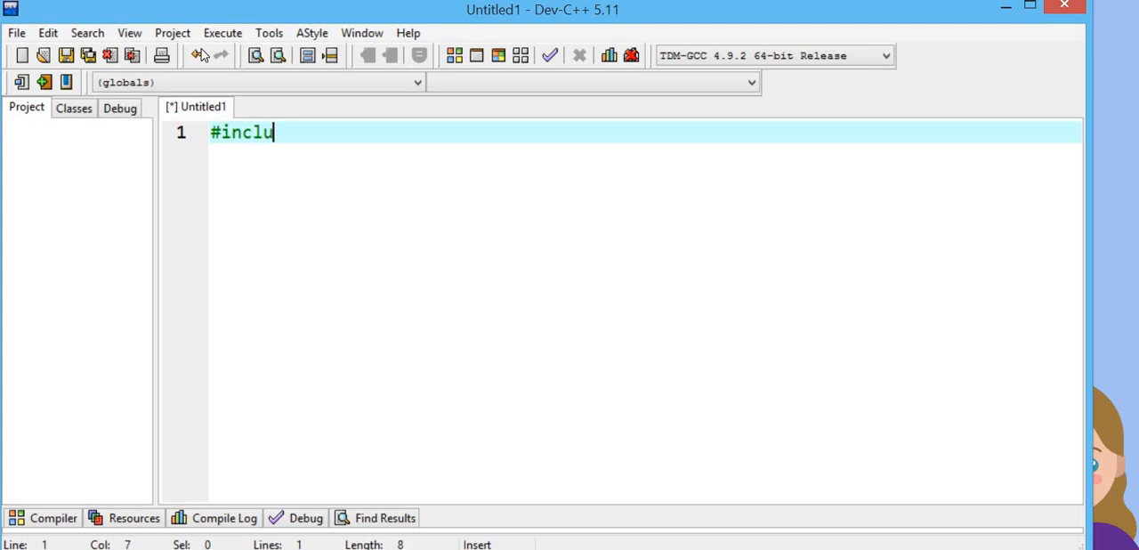
text(de<>)
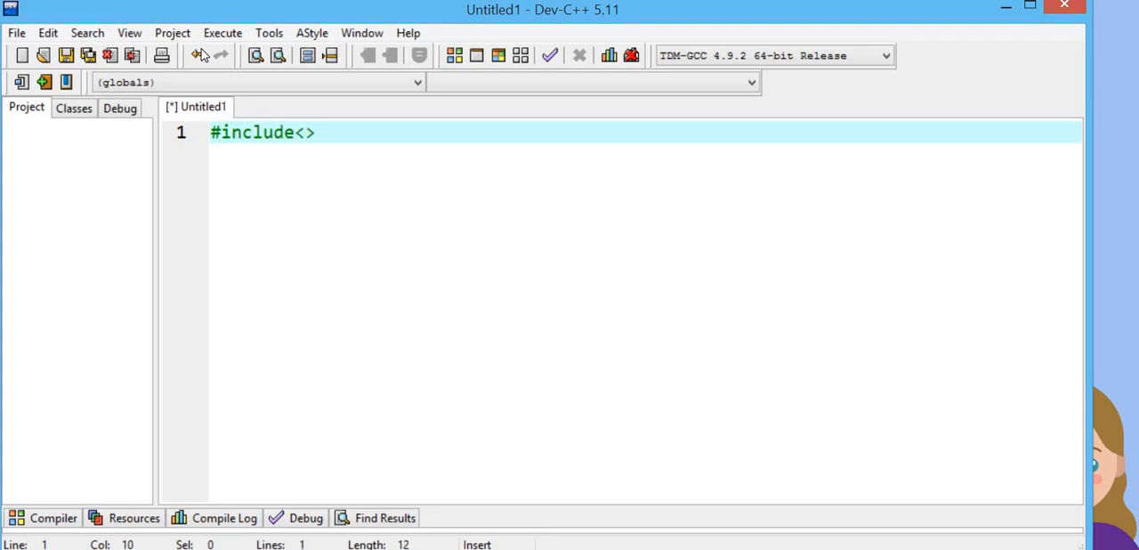
text(stdio.h)
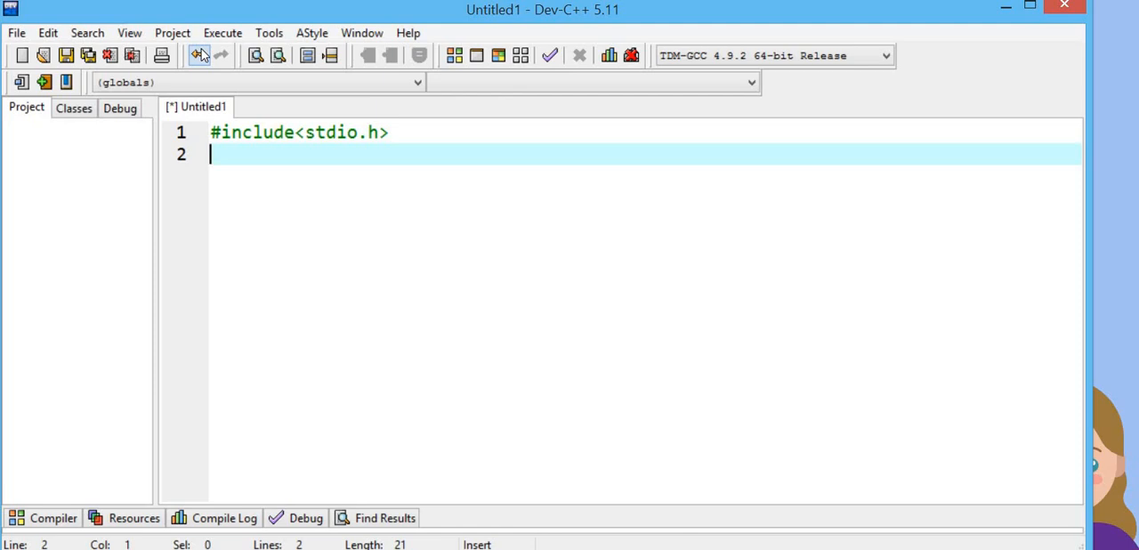
Add the second header line #include<conio.h>
text(#)
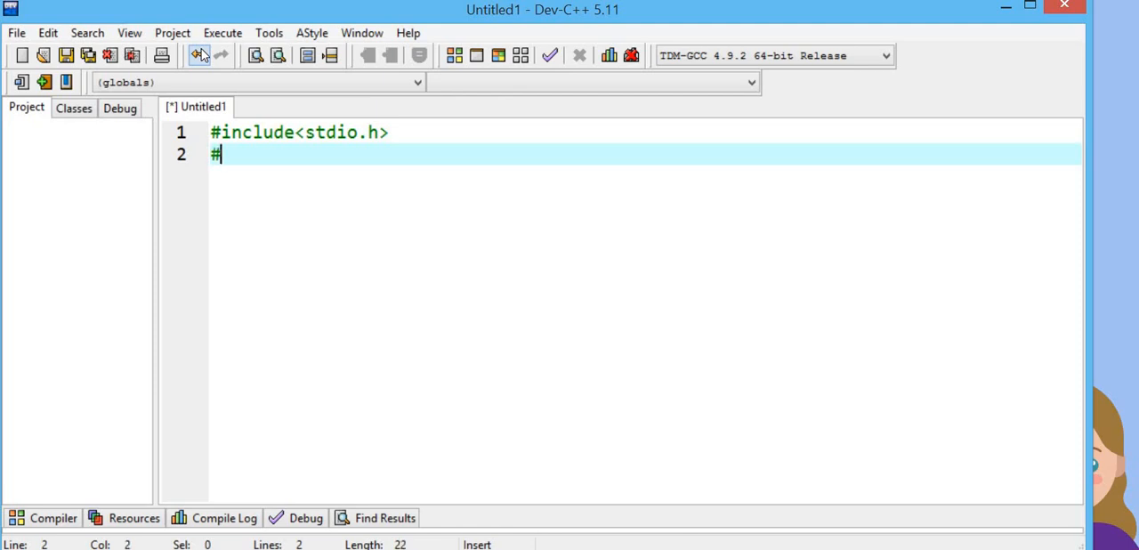
text(inc)
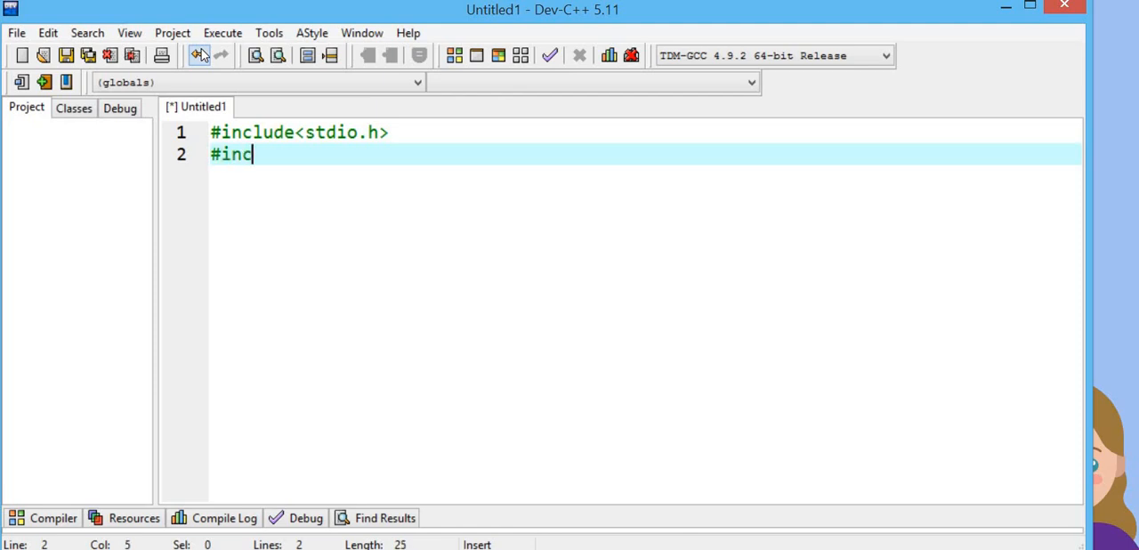
text(lude)
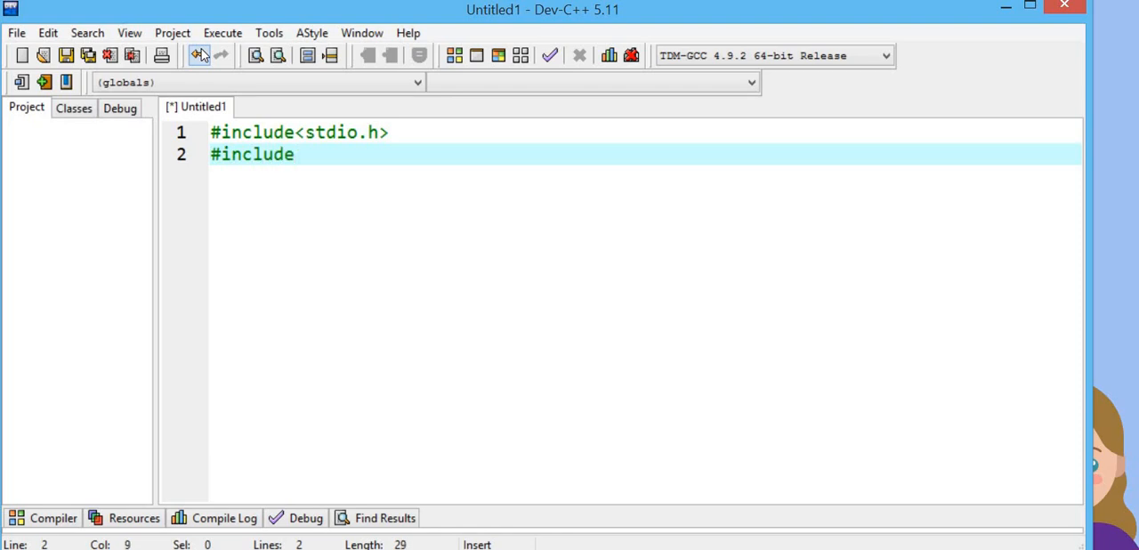
text(<>)
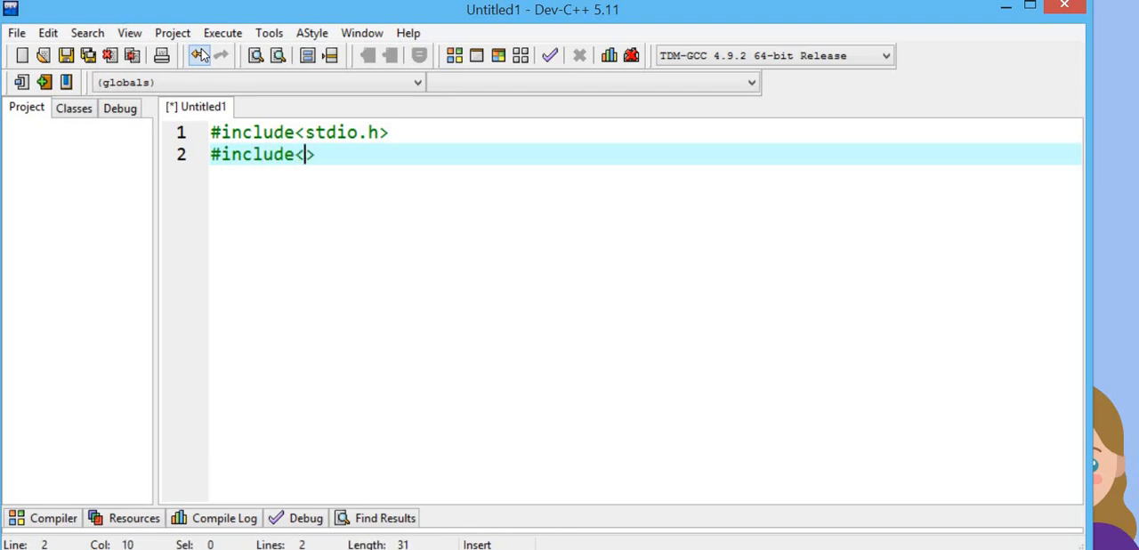
text(coni)
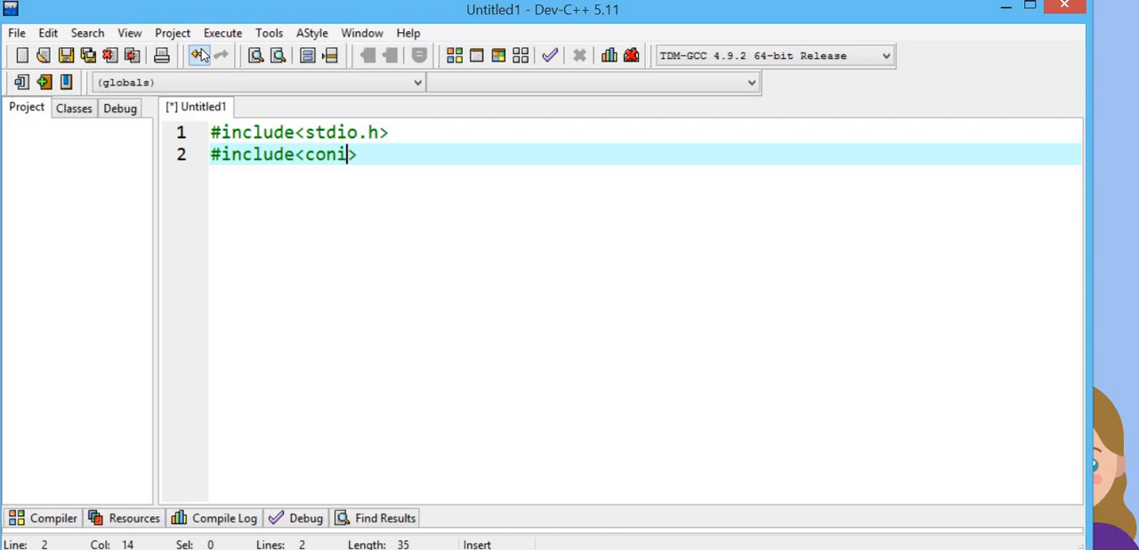
text(o.h>)
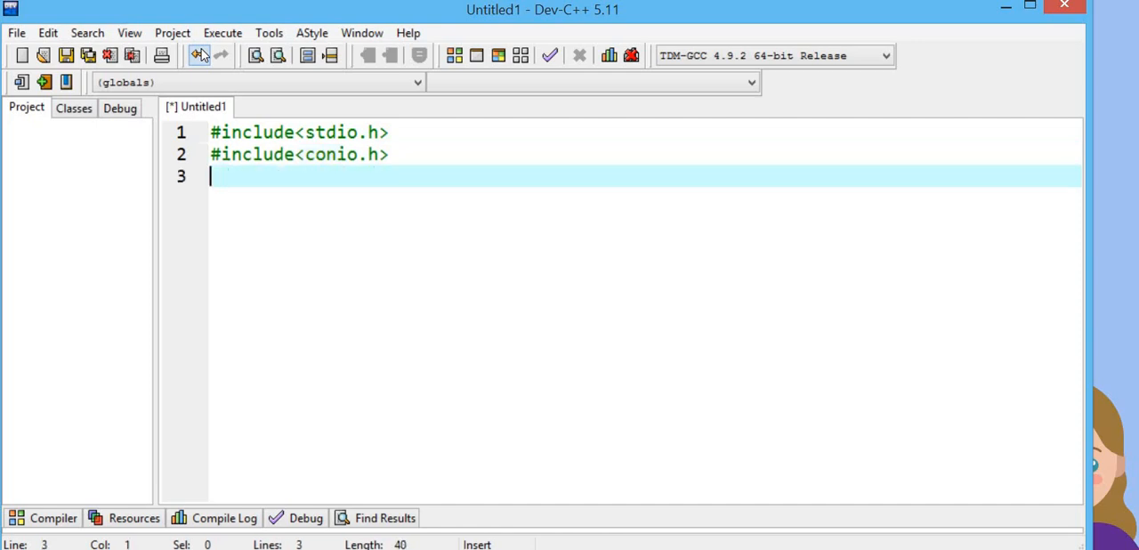
Write the void main(void) signature and its opening brace
text(voi)
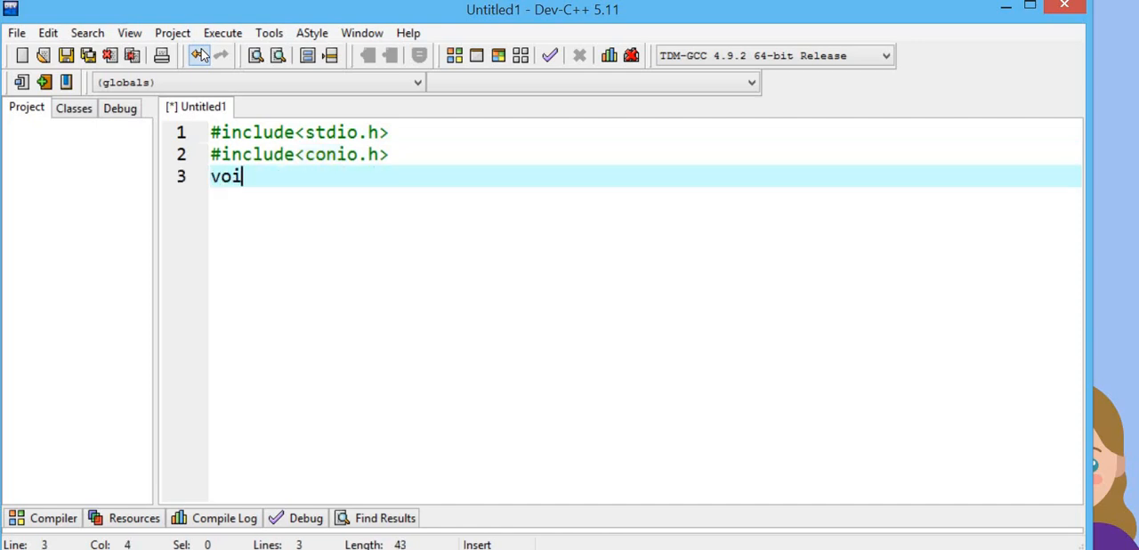
text(d main)
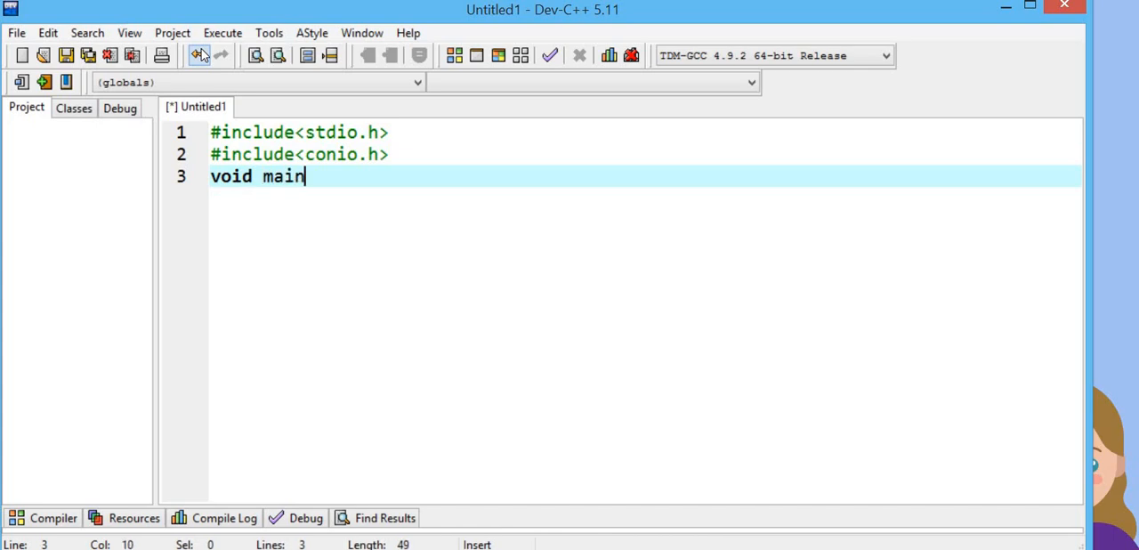
text((o))
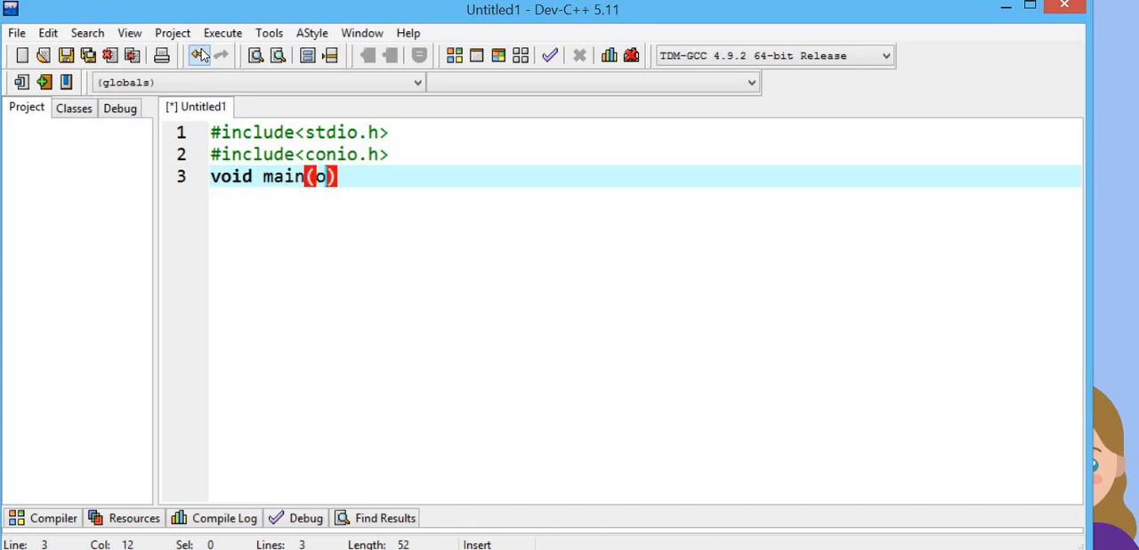
text(void)
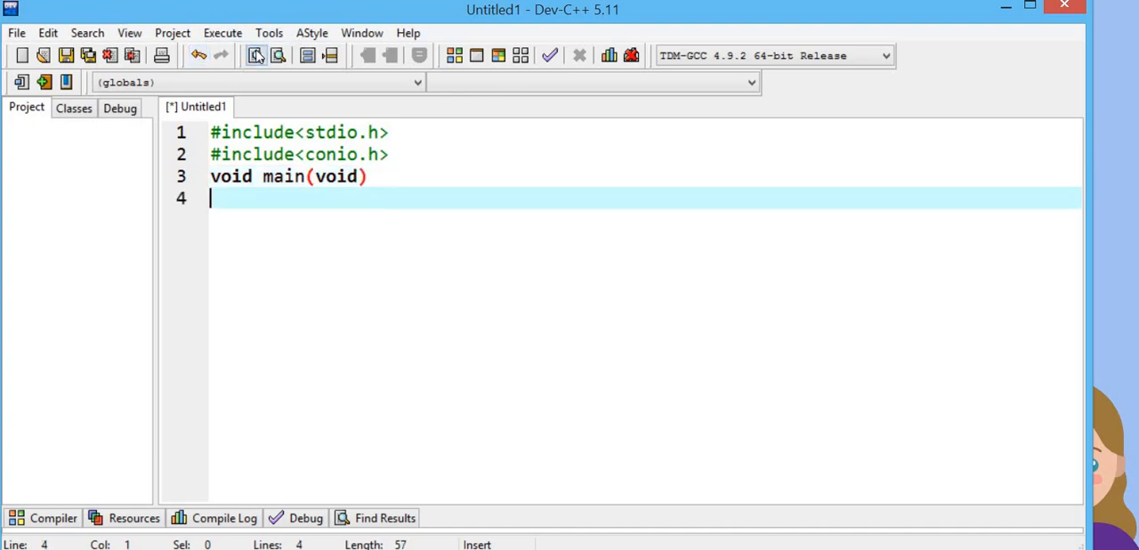
text({)
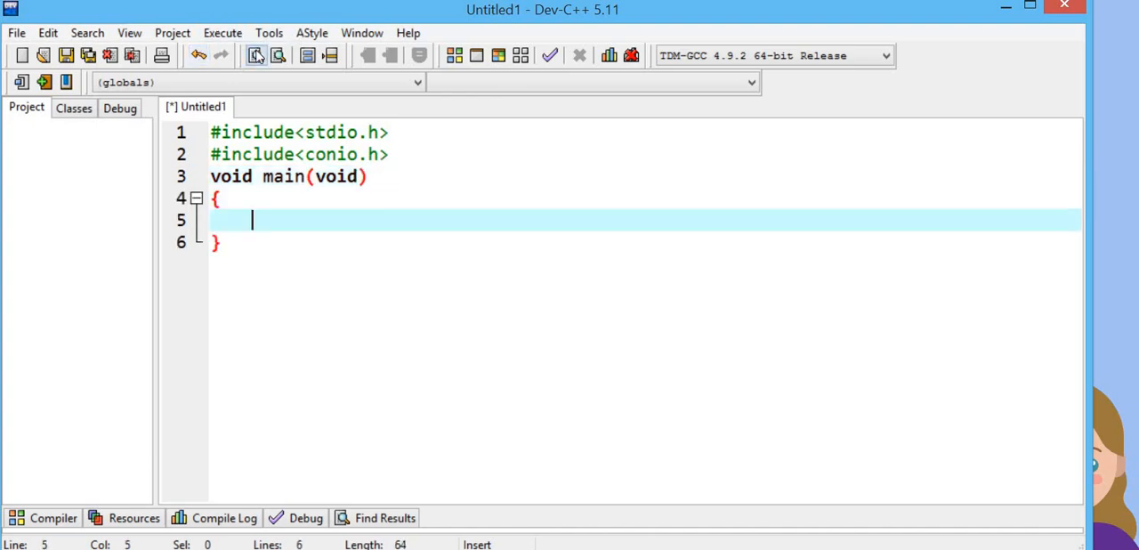
Declare the integer variables with int sum , n;
text(int)
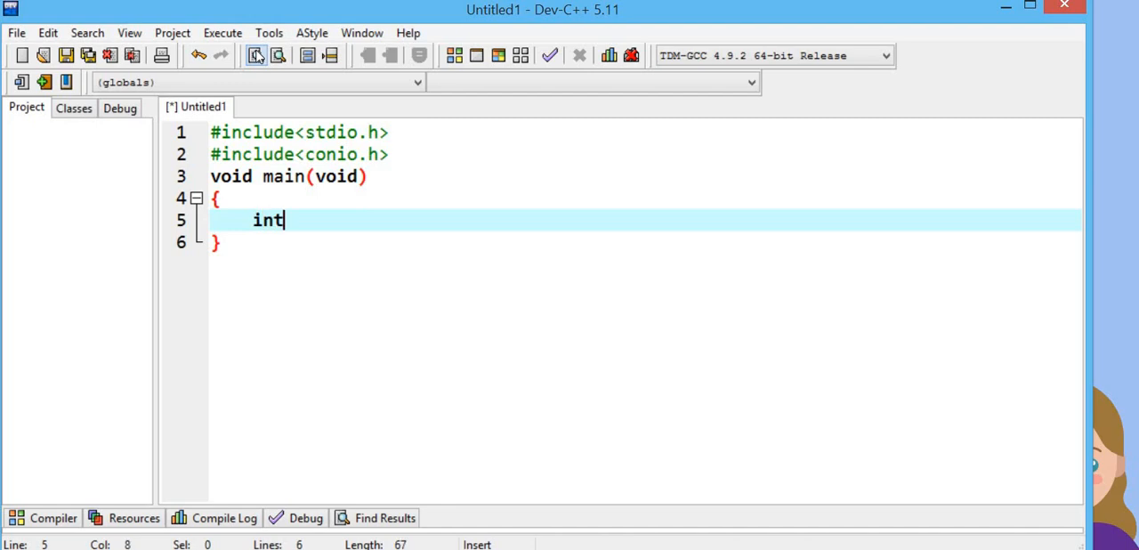
text(su)
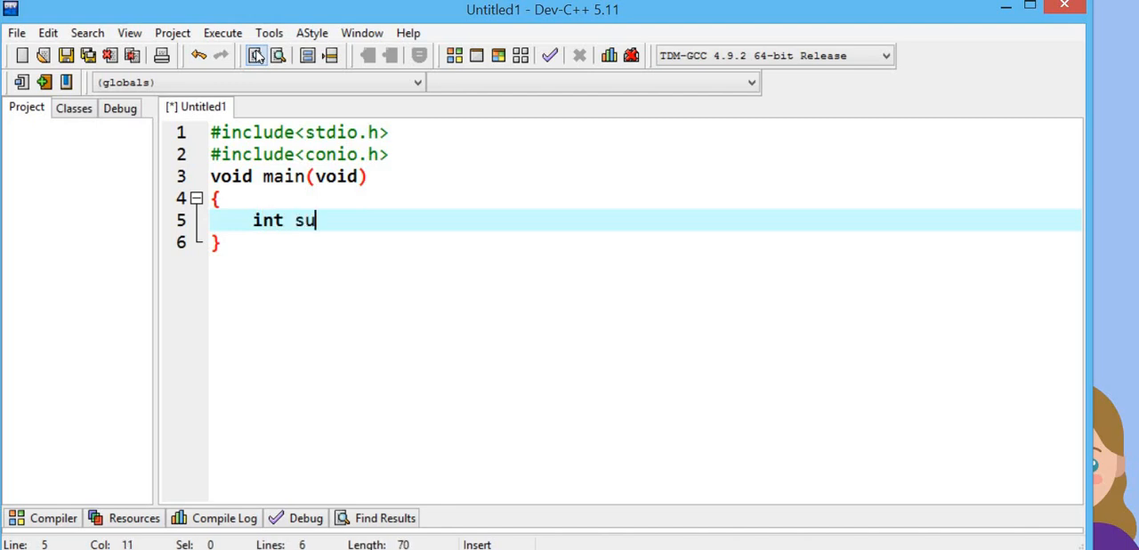
text(m ,)
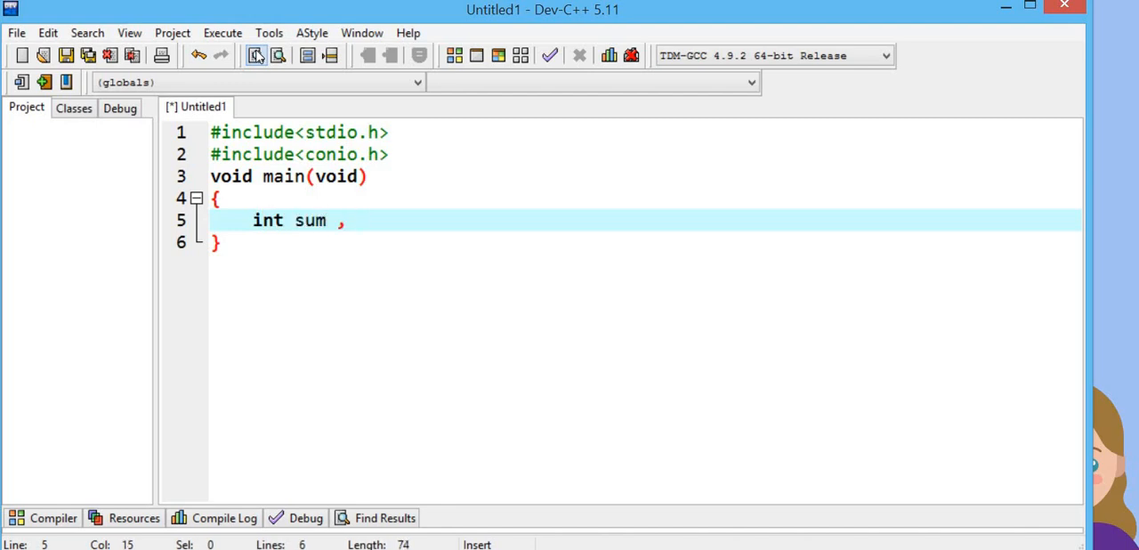
text(n;)
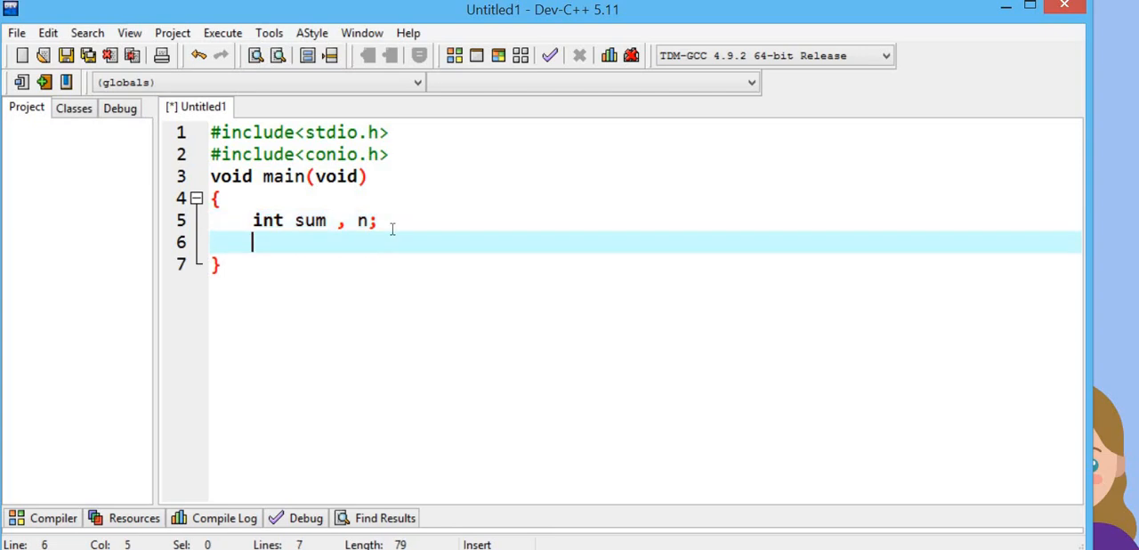
Initialise the variables with n=2; and the sum assignment line
text(n)
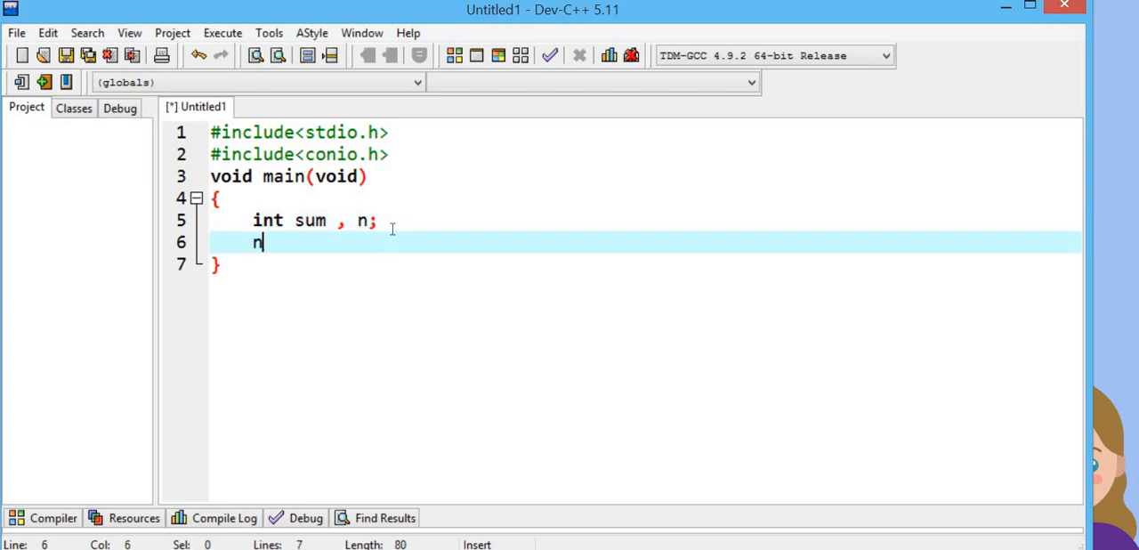
text(=2)
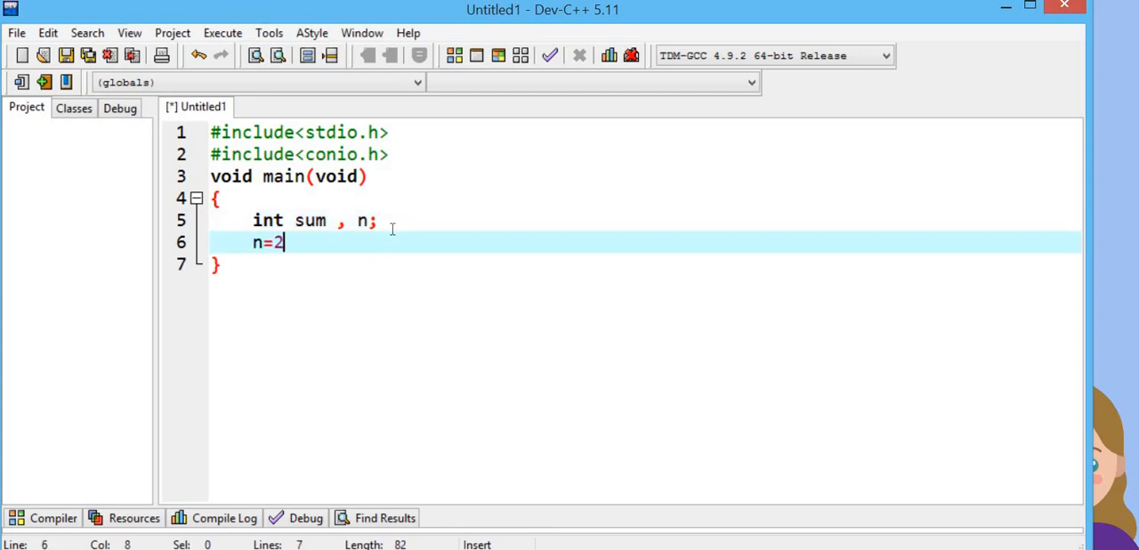
text(;)
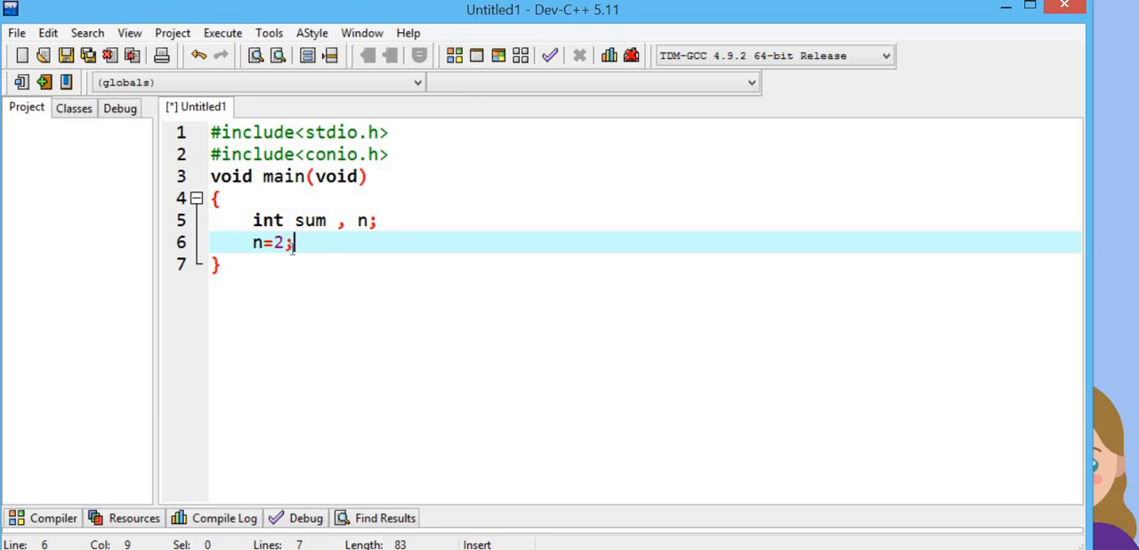
key(Enter)
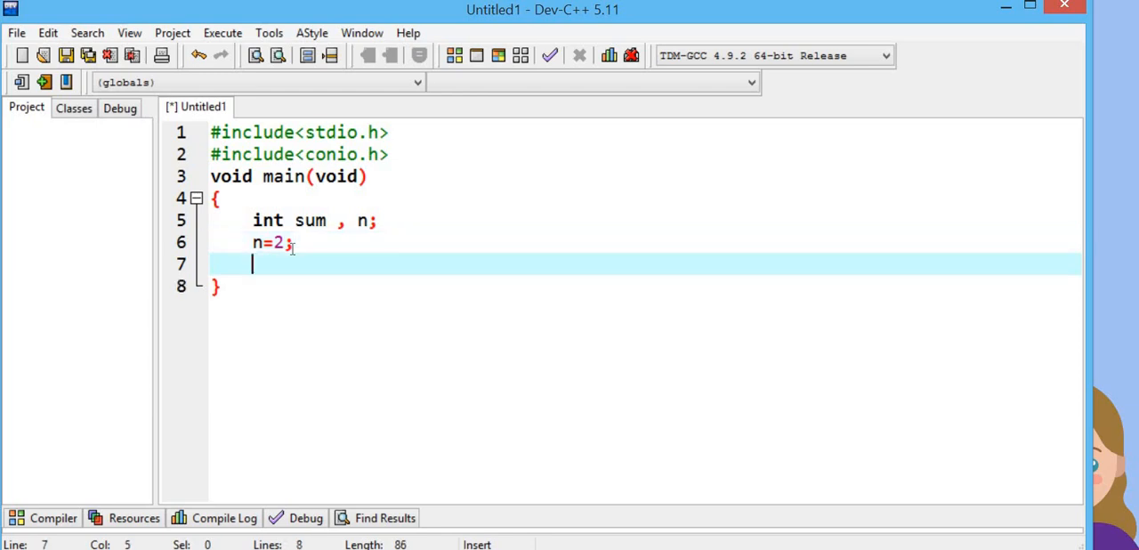
text(som)
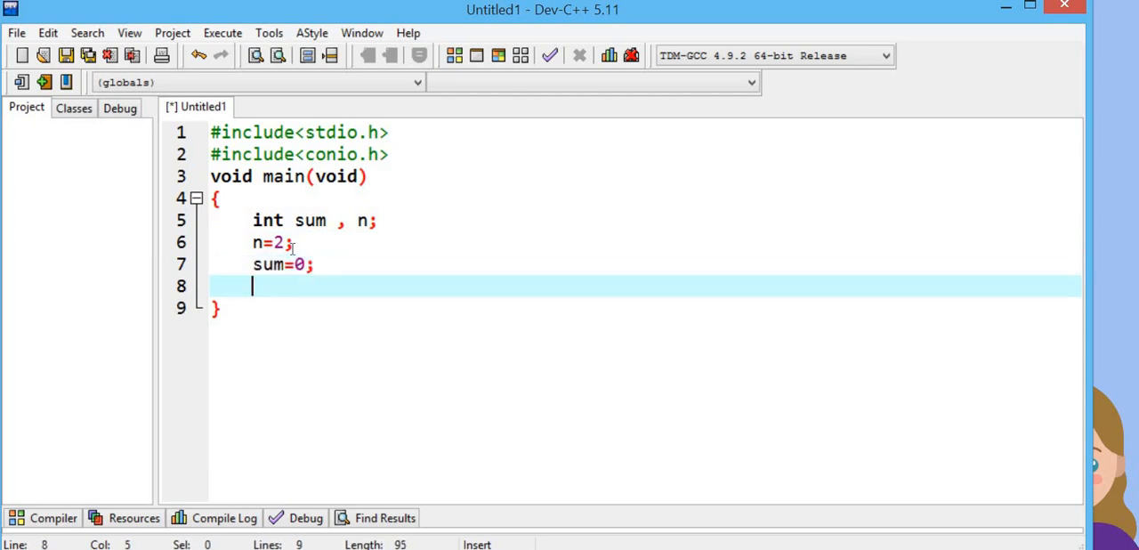
Write the while(n<=50) loop header and its opening brace
text(whi)
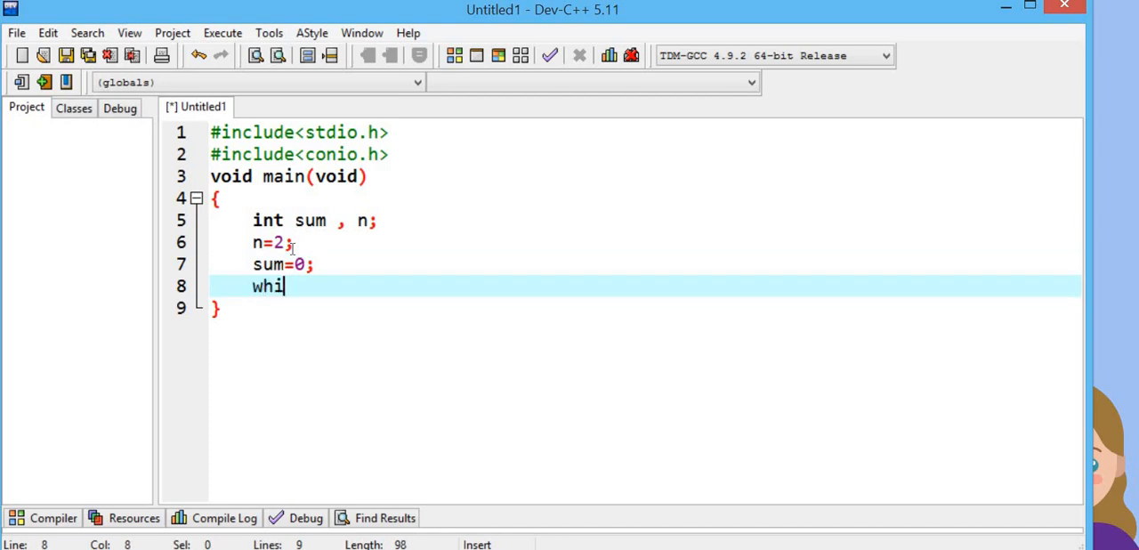
text(le())
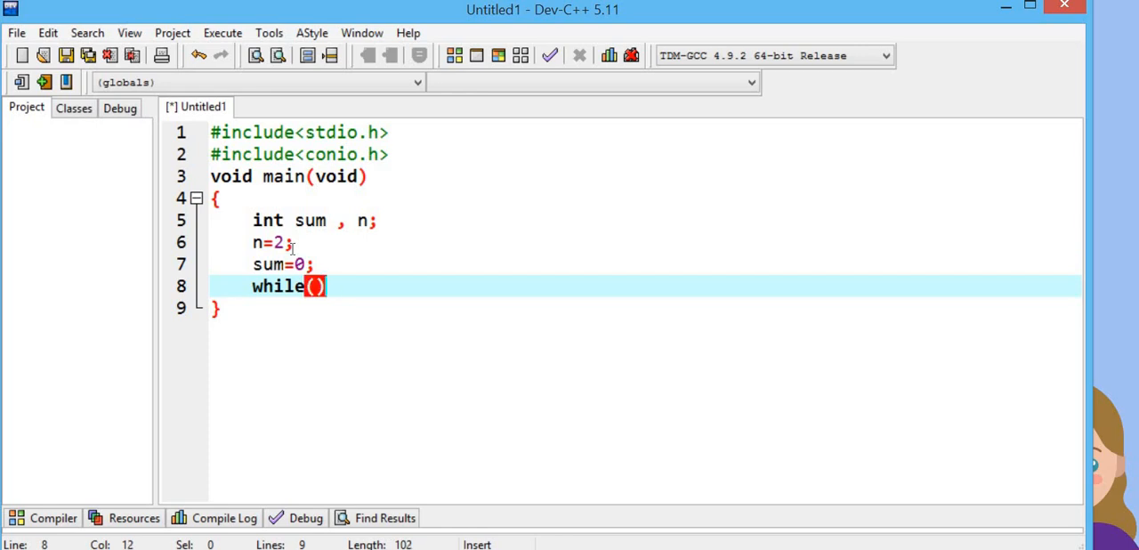
text(n)
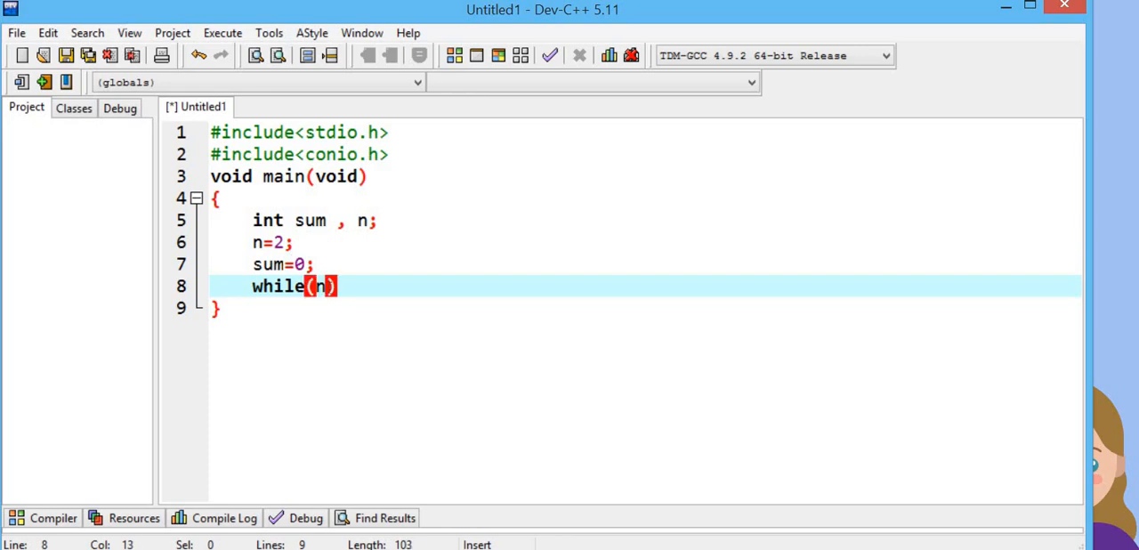
text(=50)
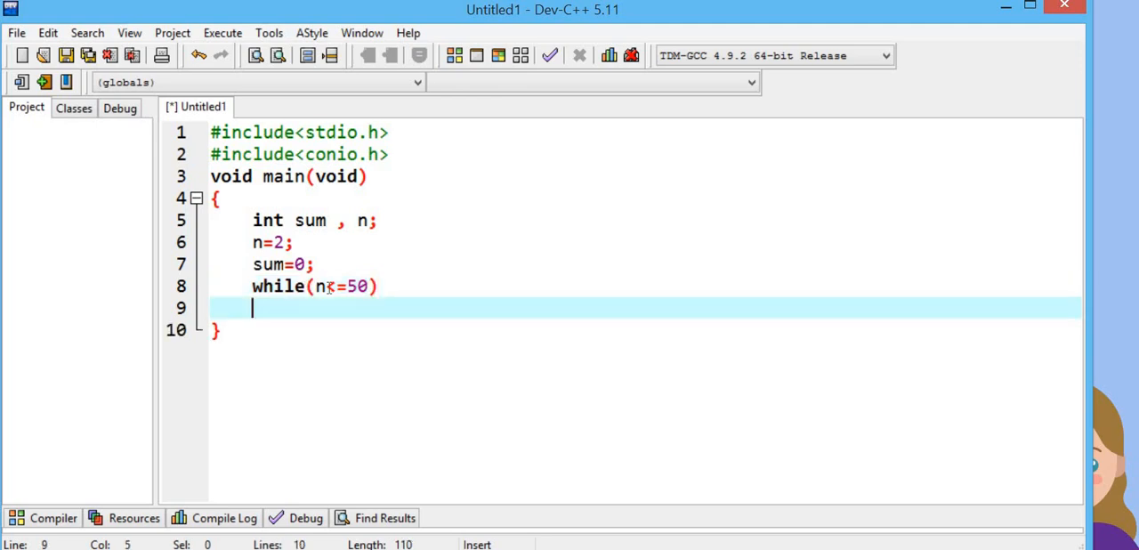
text({)
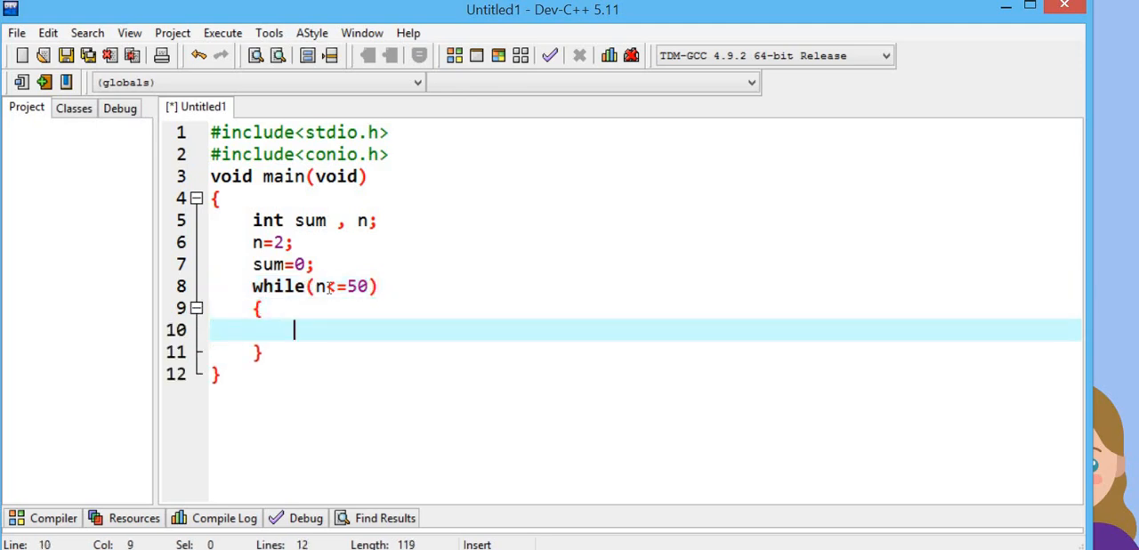
Fill the loop body with sum=sum+n; and n=n+2;
text(sum=)
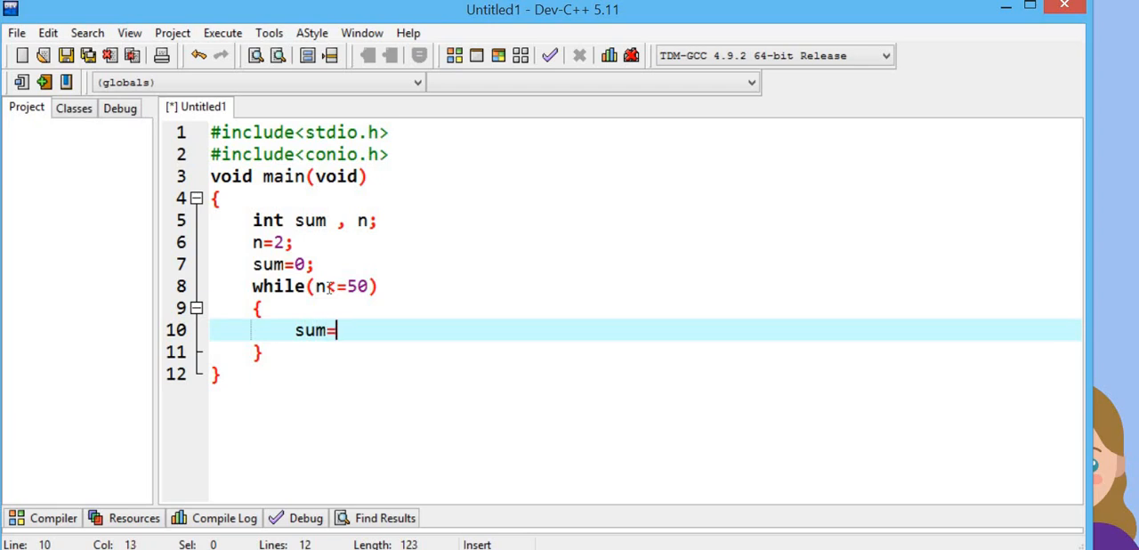
text(su)
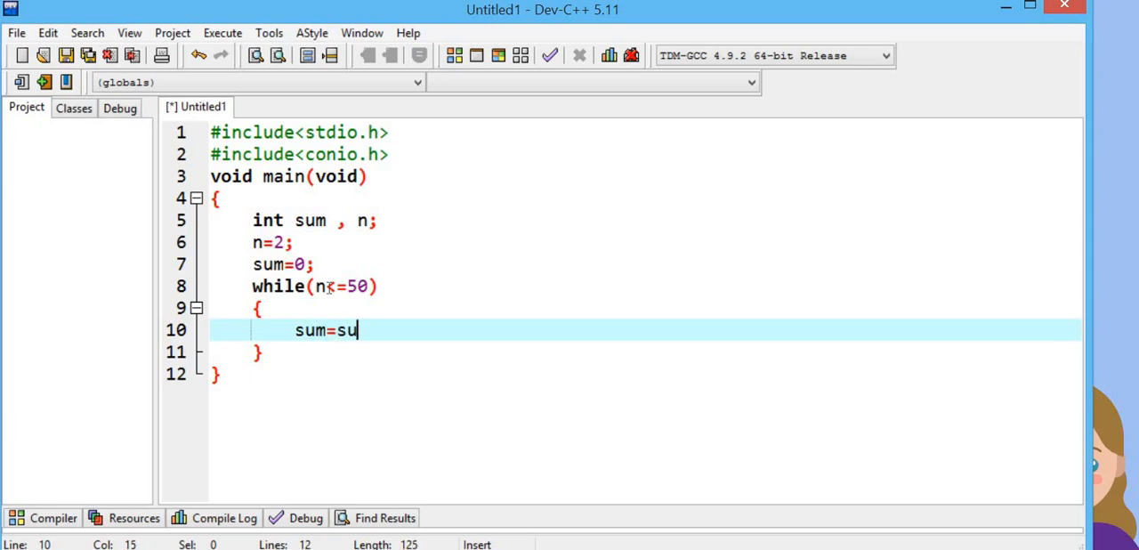
text(m)
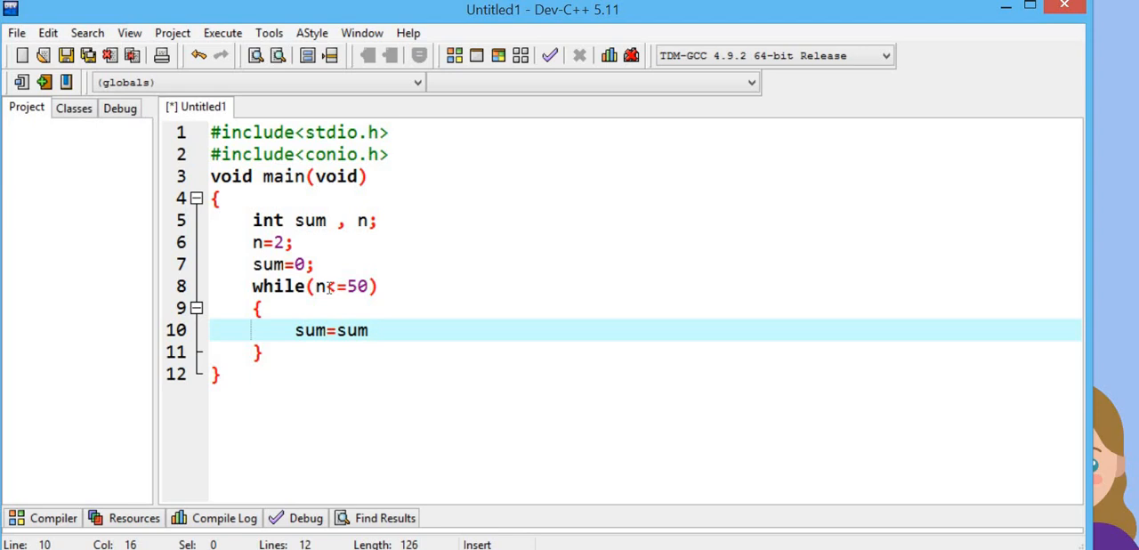
text(+b)
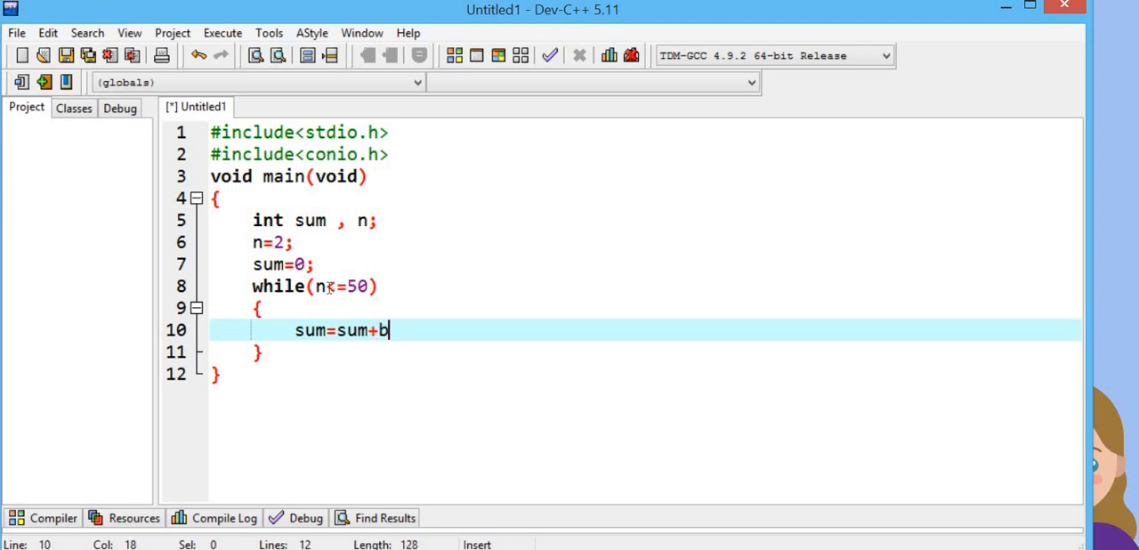
text(n;)
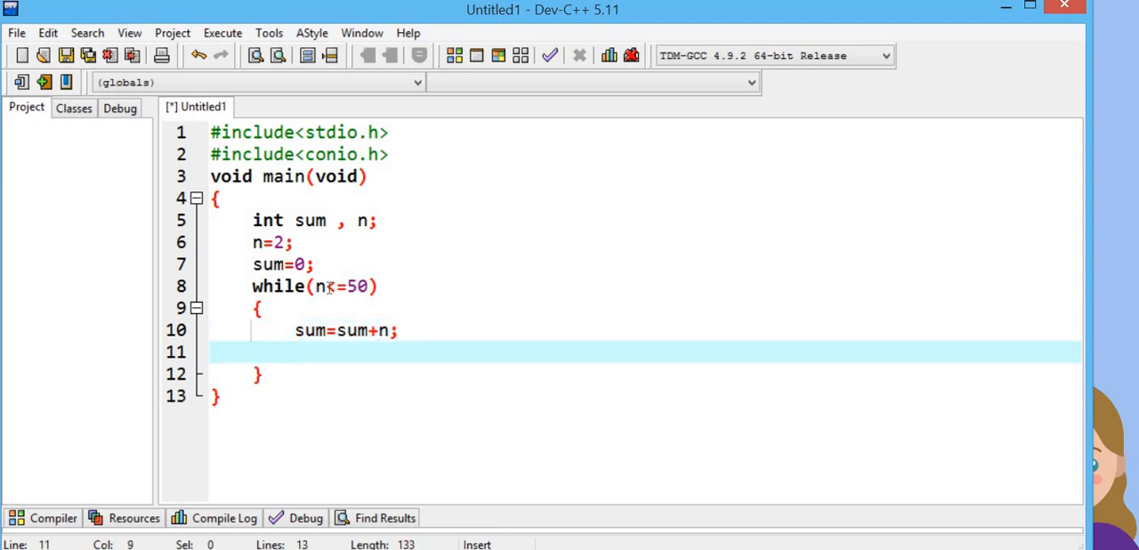
text(n+)
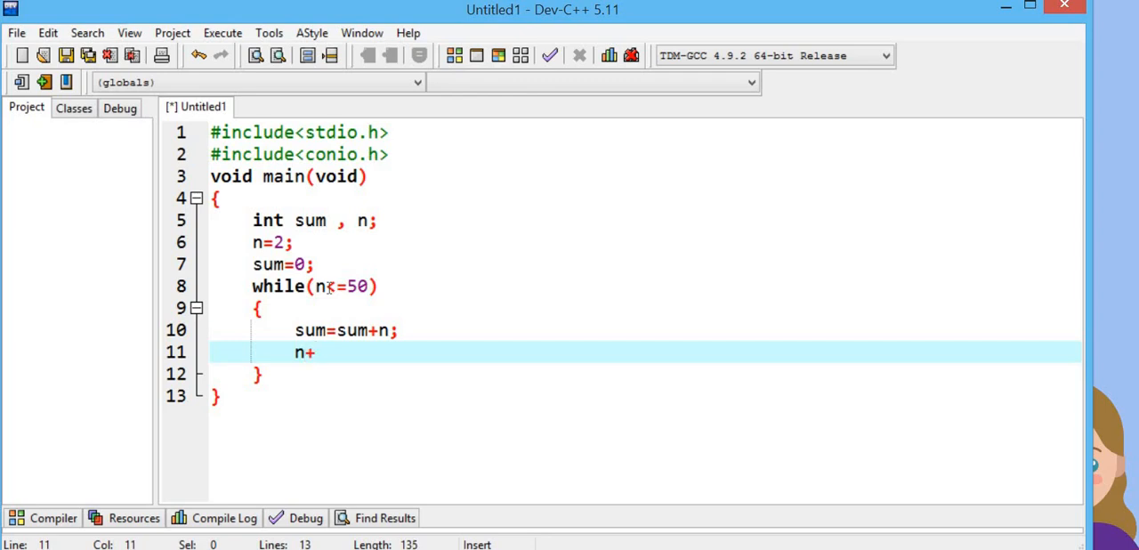
text(=)
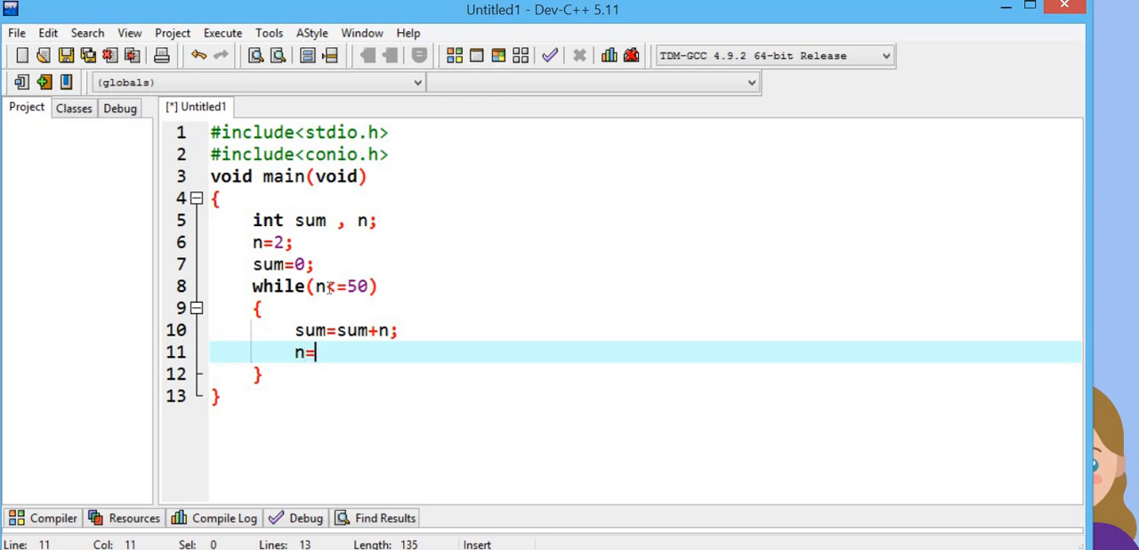
text(n+2;)
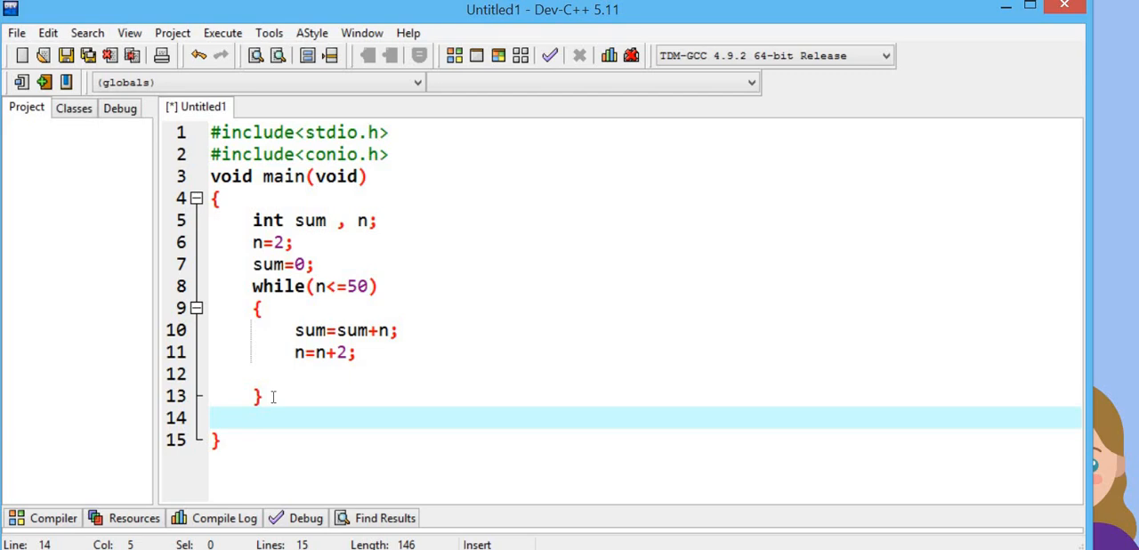
Write printf("%d",sum); after the loop
text(print)
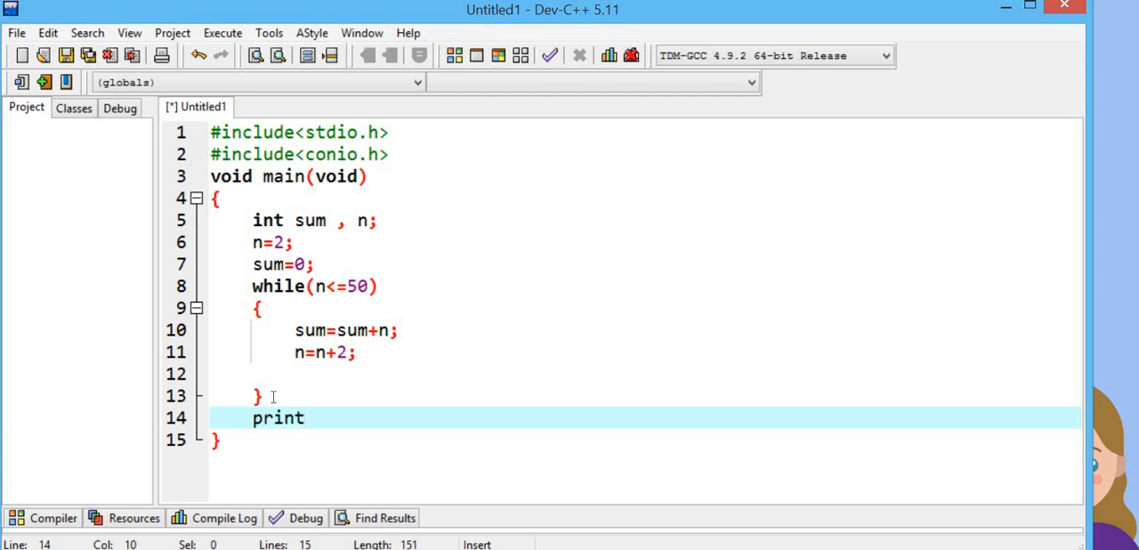
text(f)
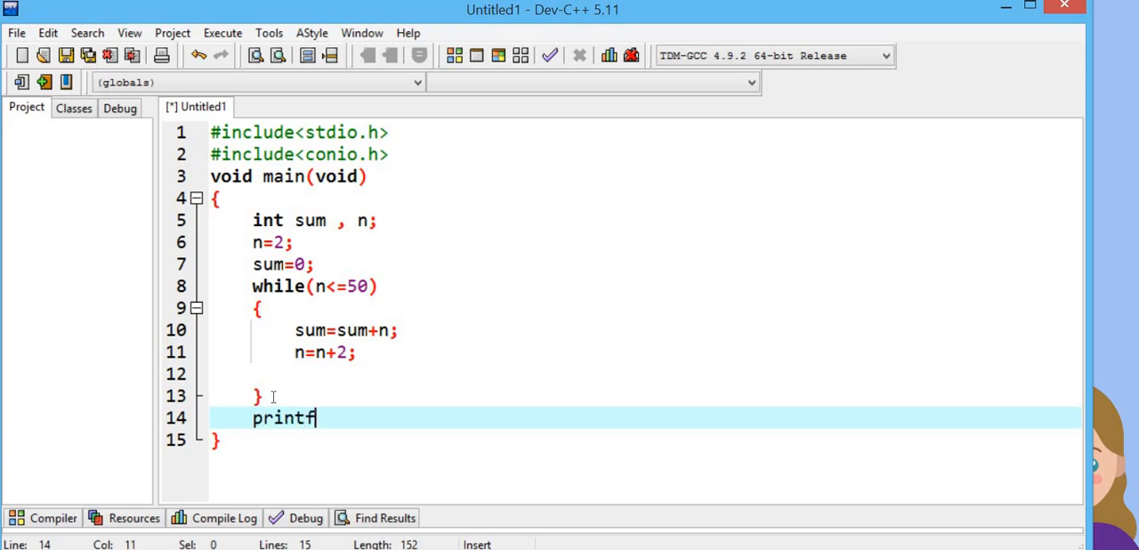
text(())
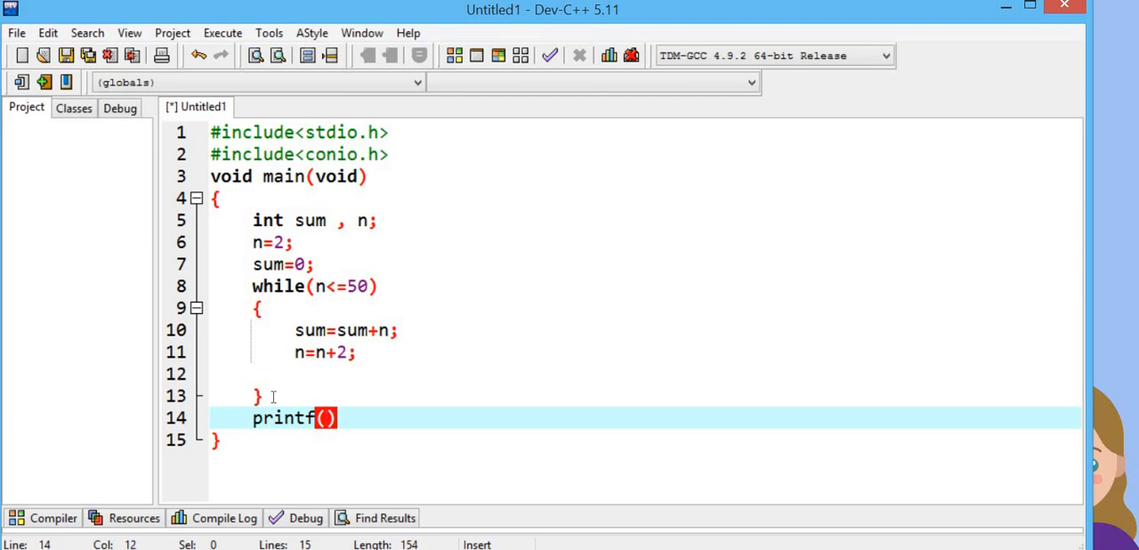
text("")
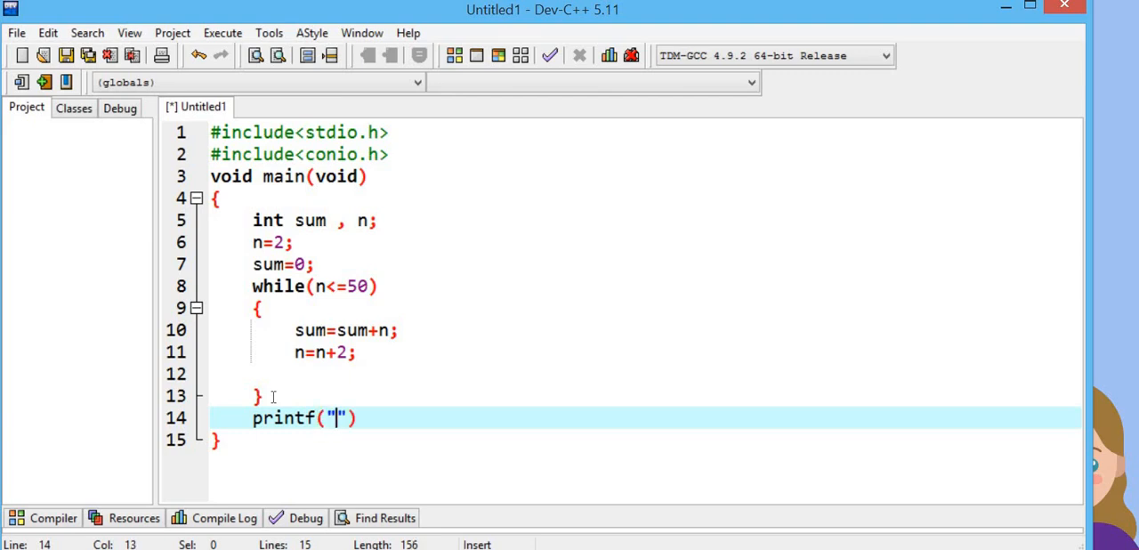
text(%)
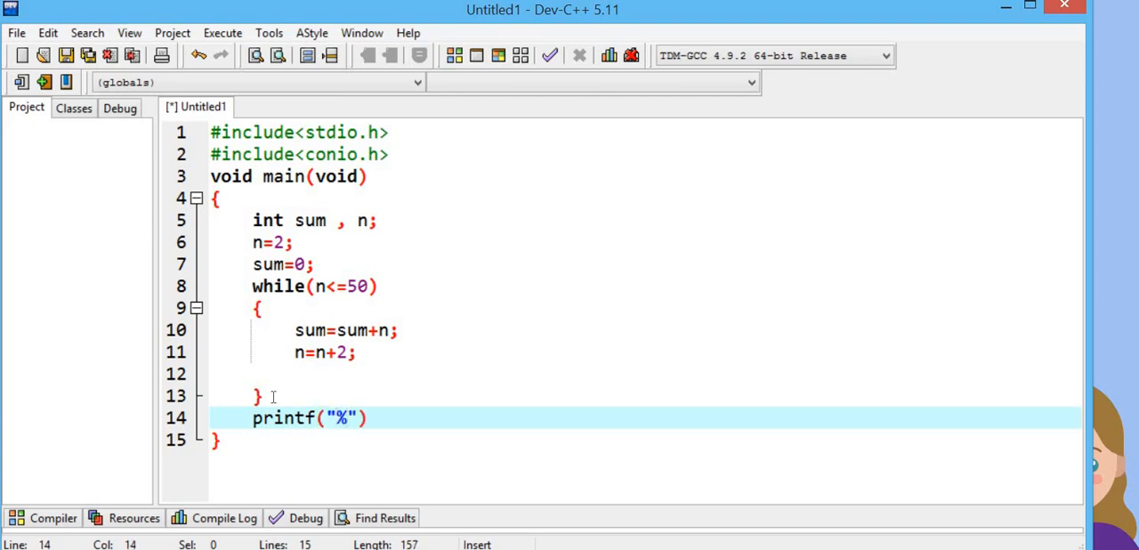
text(d)
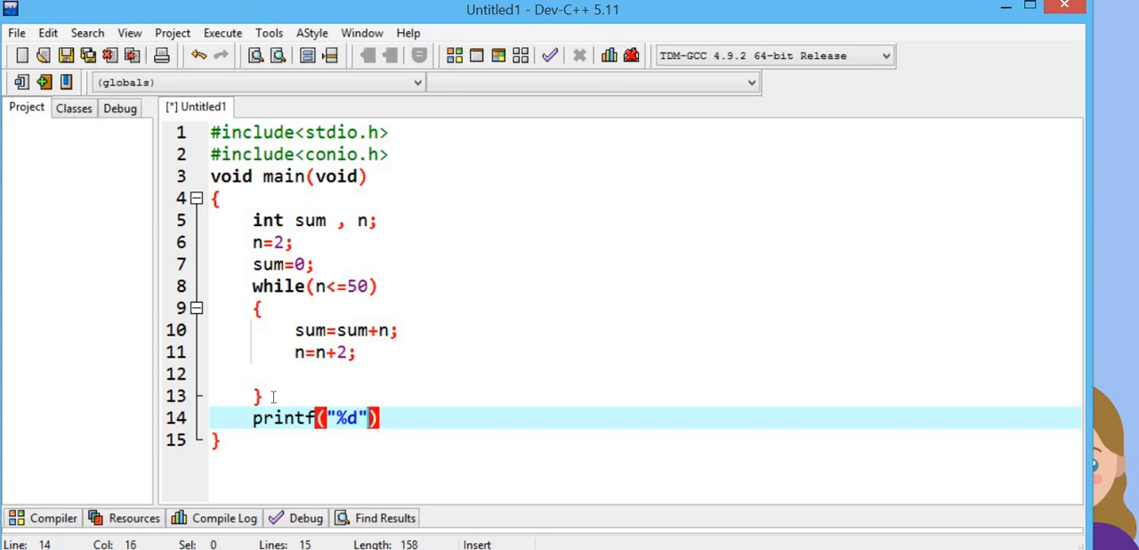
text(,)
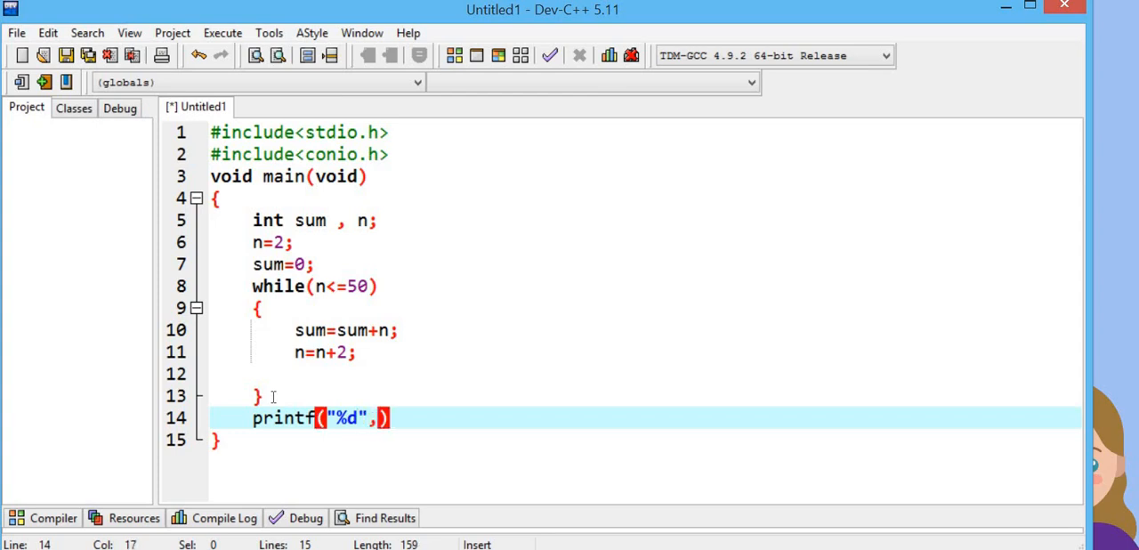
text(sum)
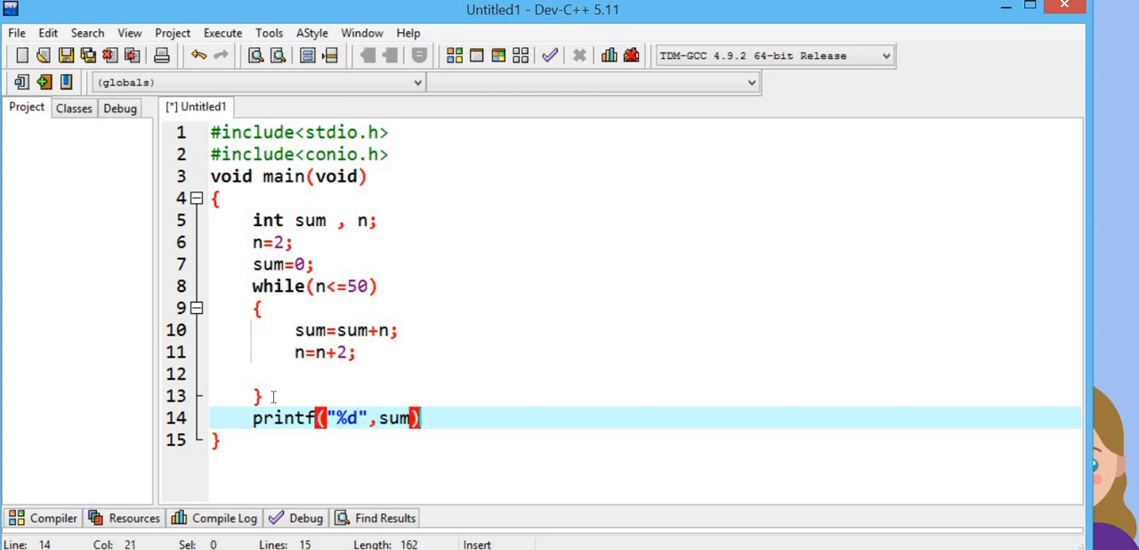
text(;)
key(Enter)
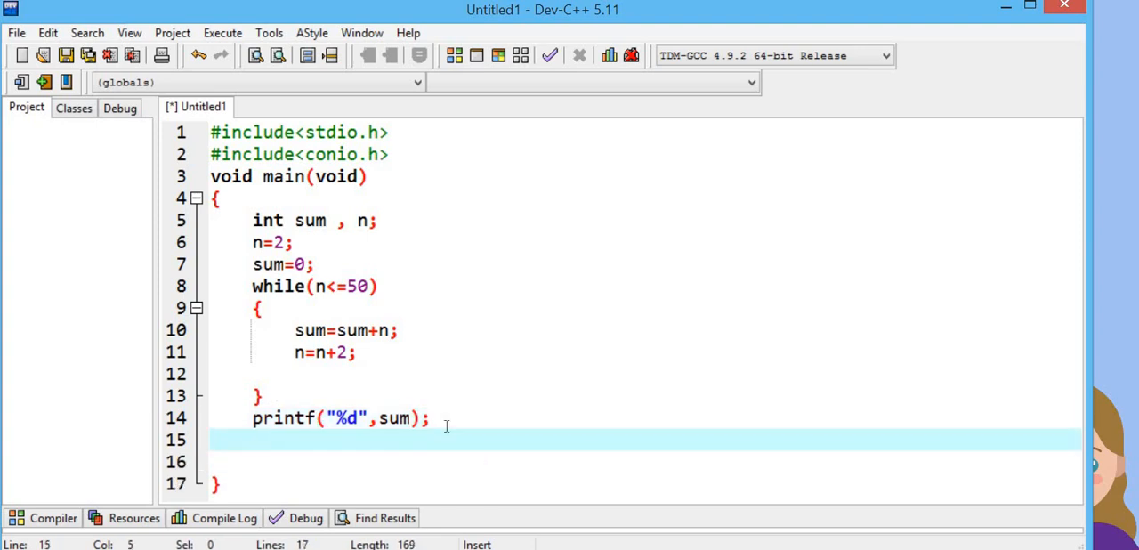
Add getch(); so the program waits for a keypress
text(g)
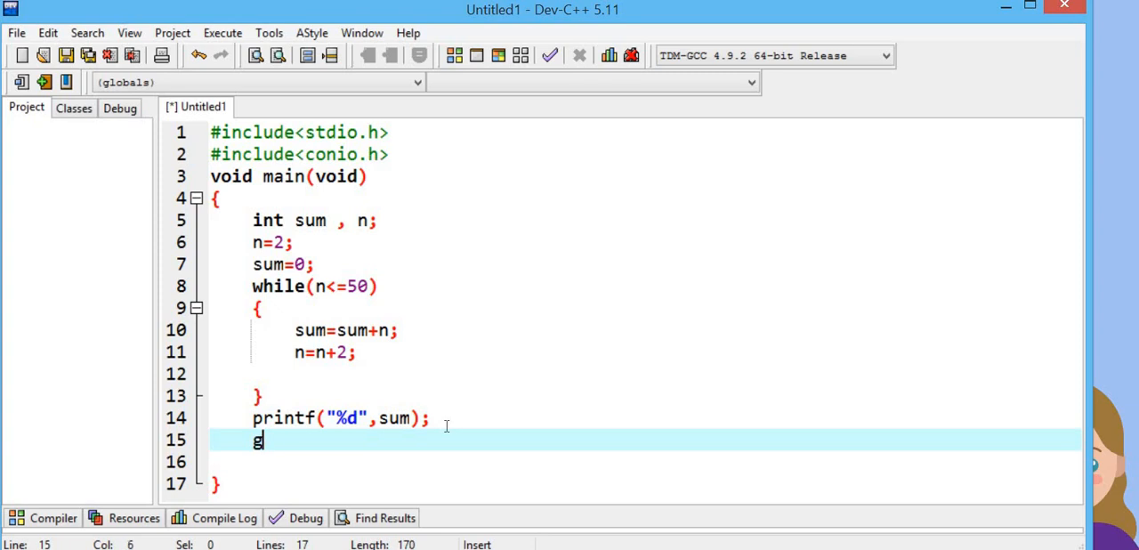
text(etch())
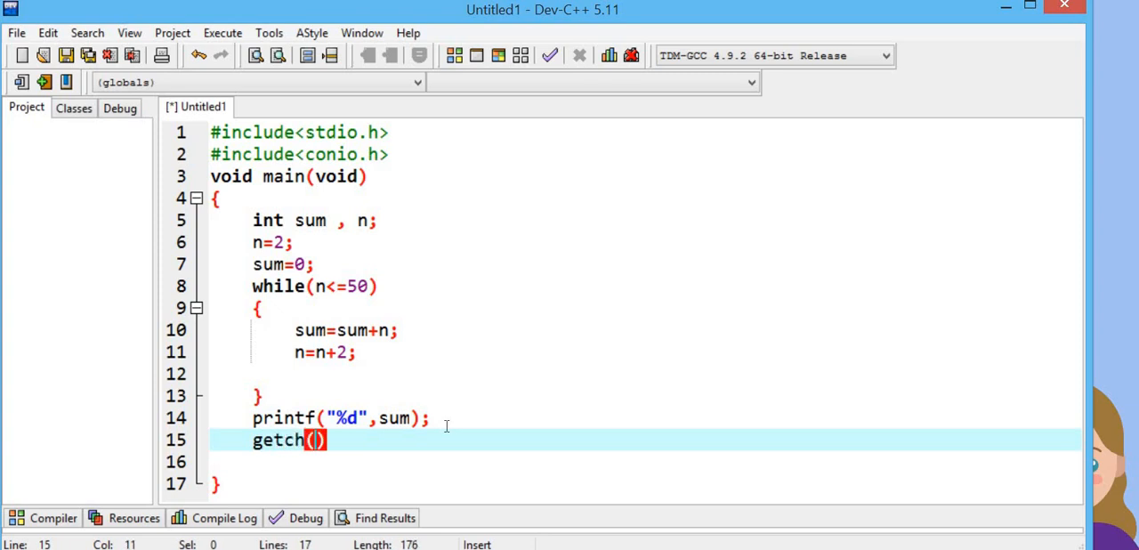
text(;)
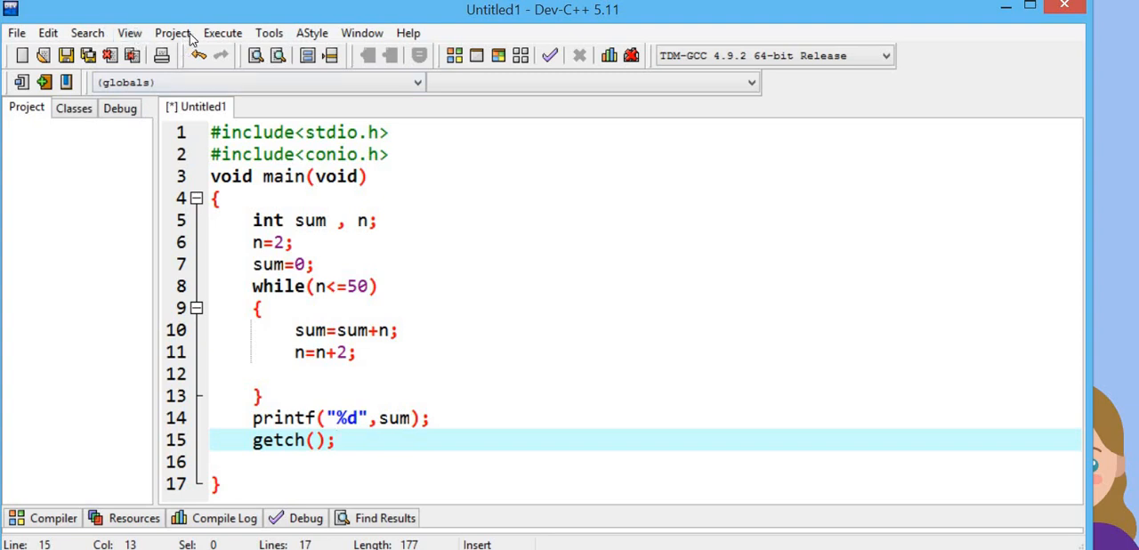
mouse_move(222, 39)
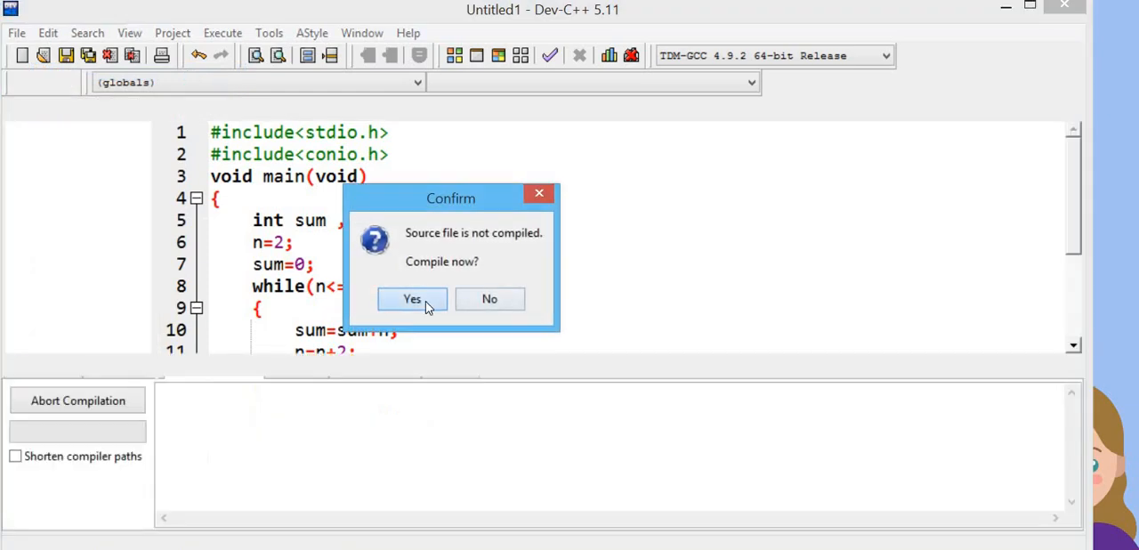
Save the source as Untitled1.c (C source type), confirm overwrite, and compile
click(412, 299)
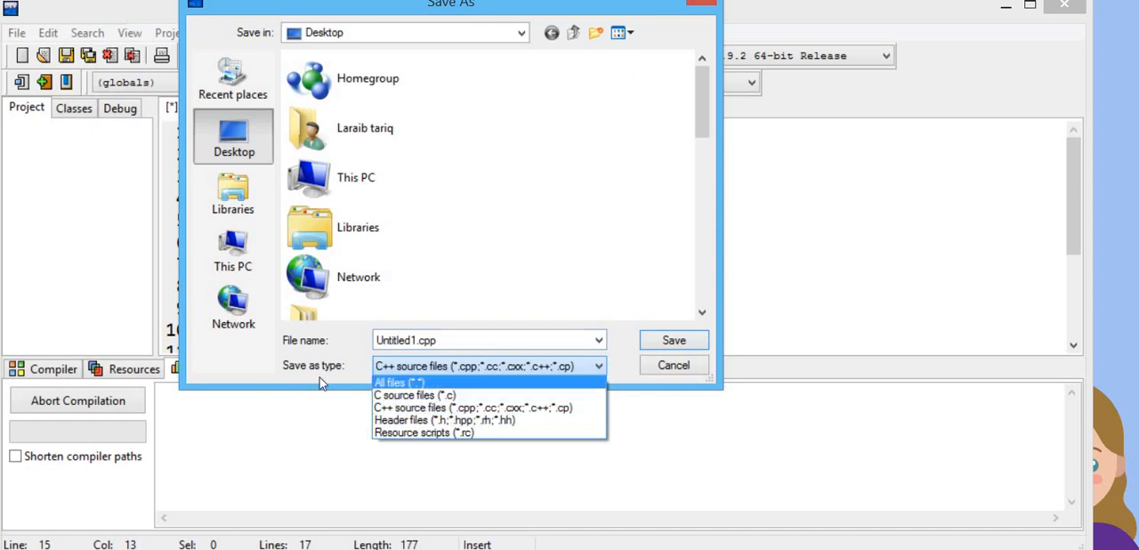
mouse_move(395, 395)
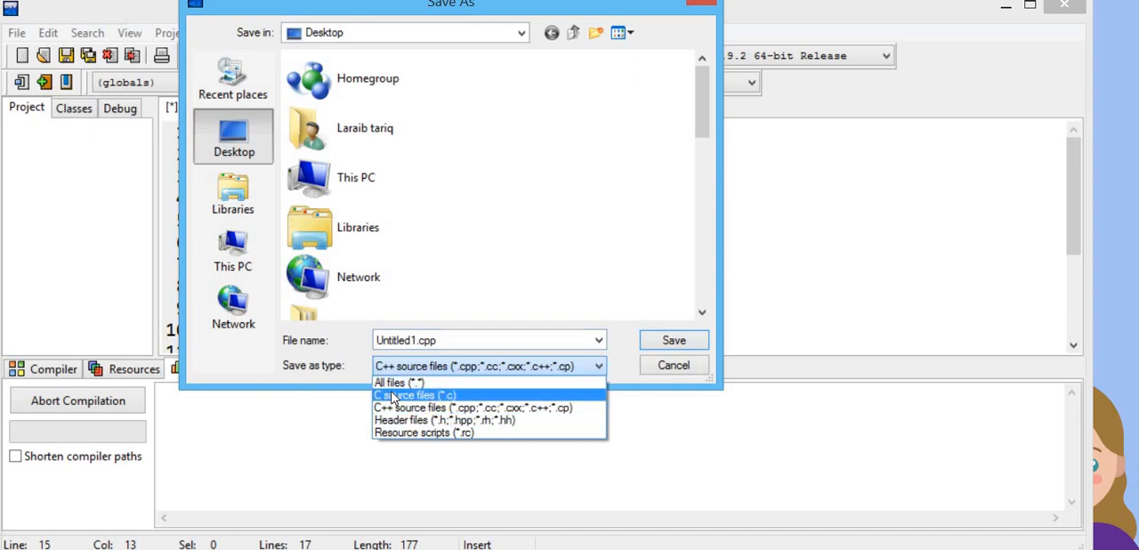
click(413, 395)
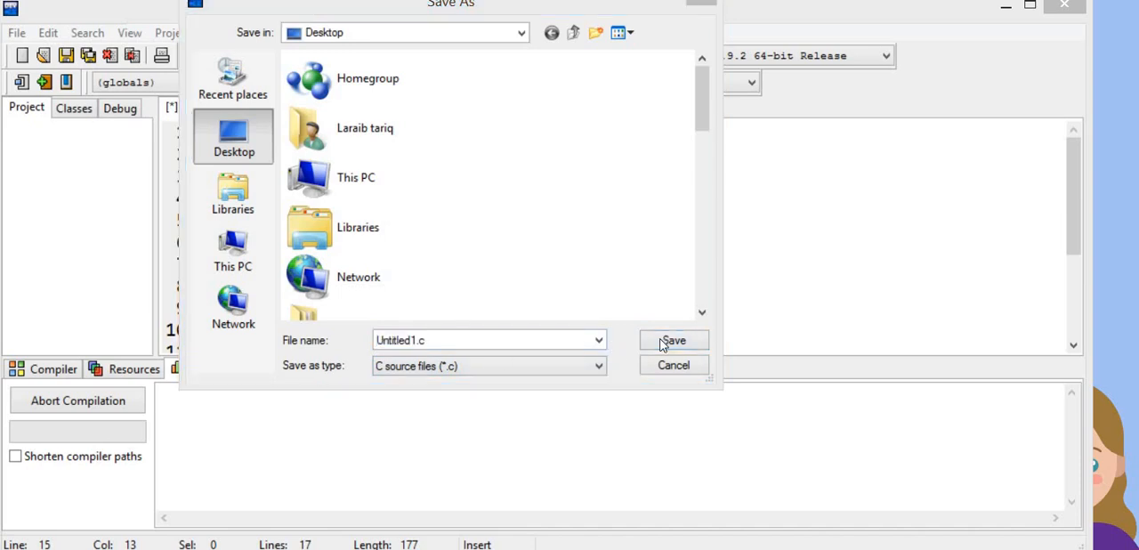
click(673, 340)
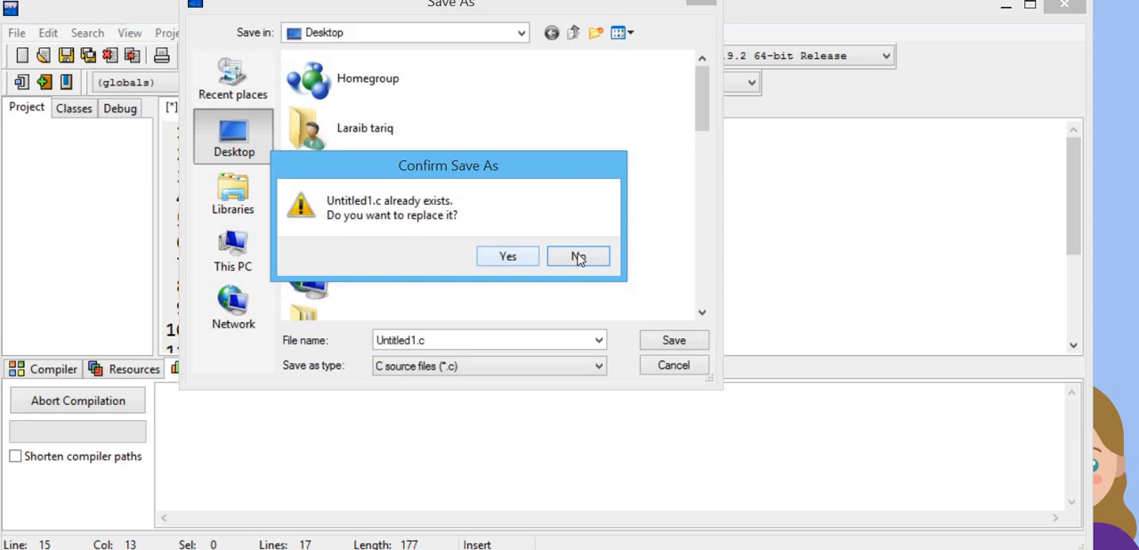
click(577, 256)
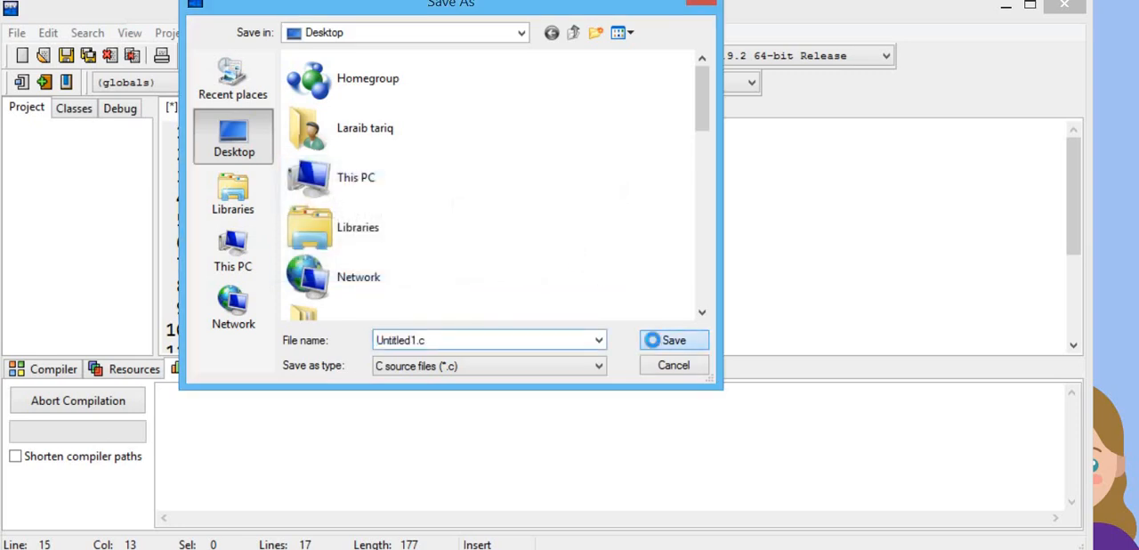
click(673, 340)
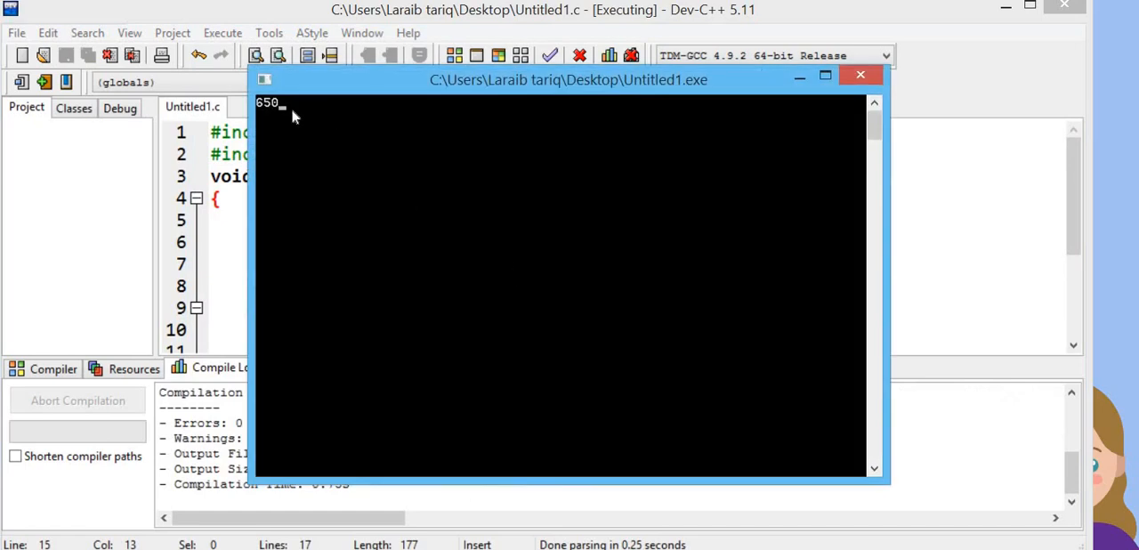
Move the console window showing 650 aside to reveal the code
drag(568, 78, 662, 87)
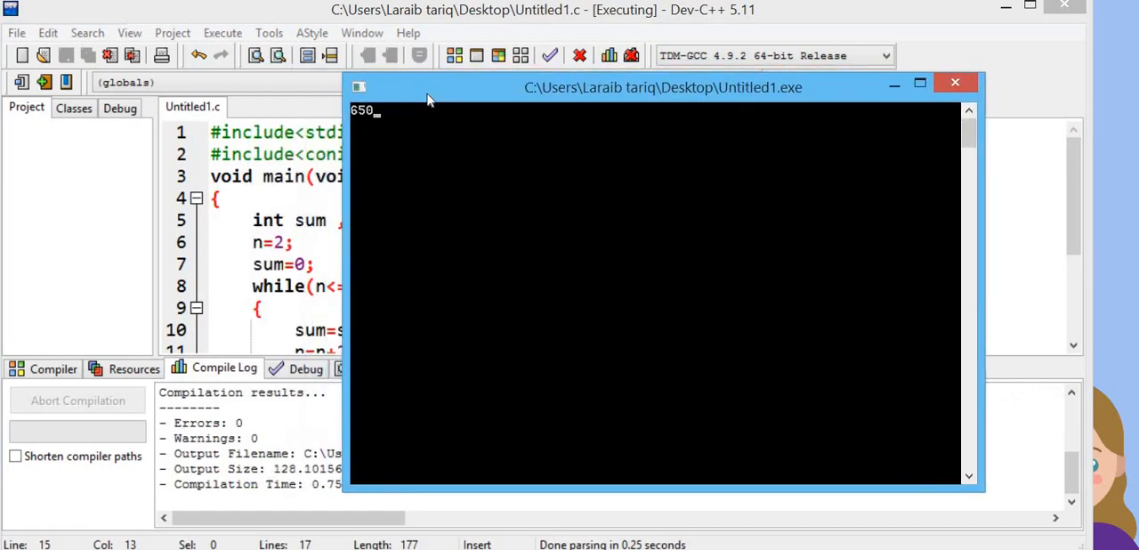
mouse_move(371, 121)
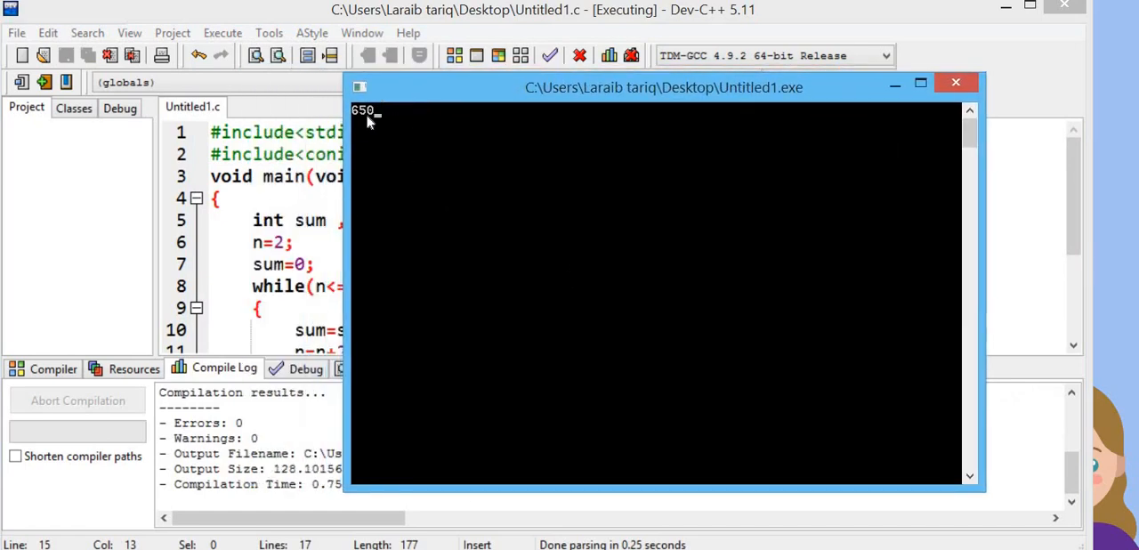